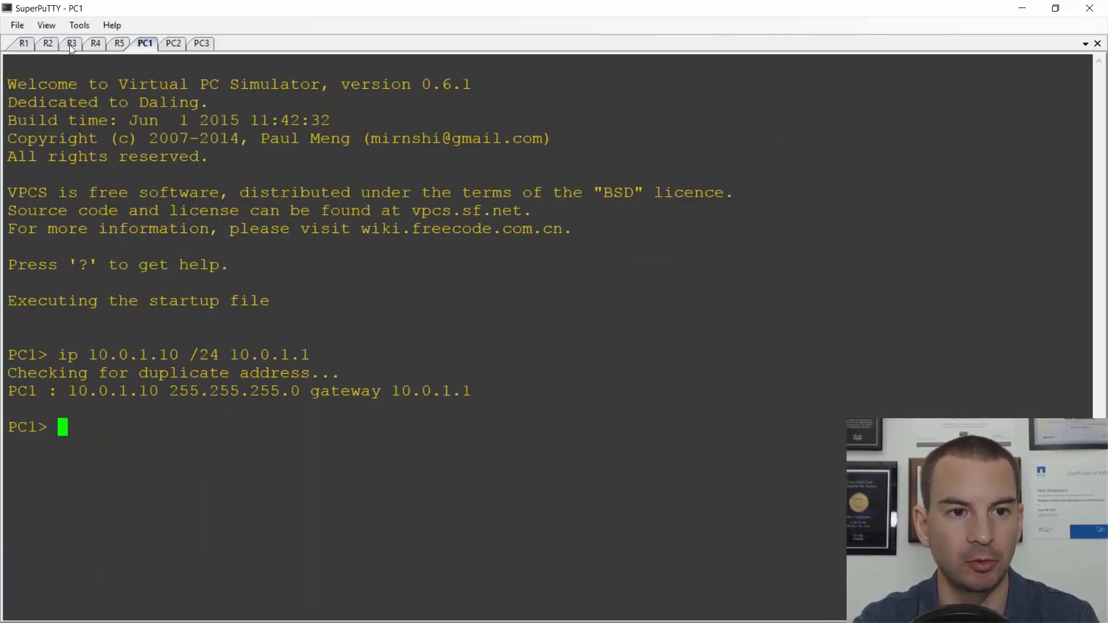
Display R1's full routing table and highlight the four static 10.1.x.0/24 routes via 10.0.0.2.
left_click(23, 44)
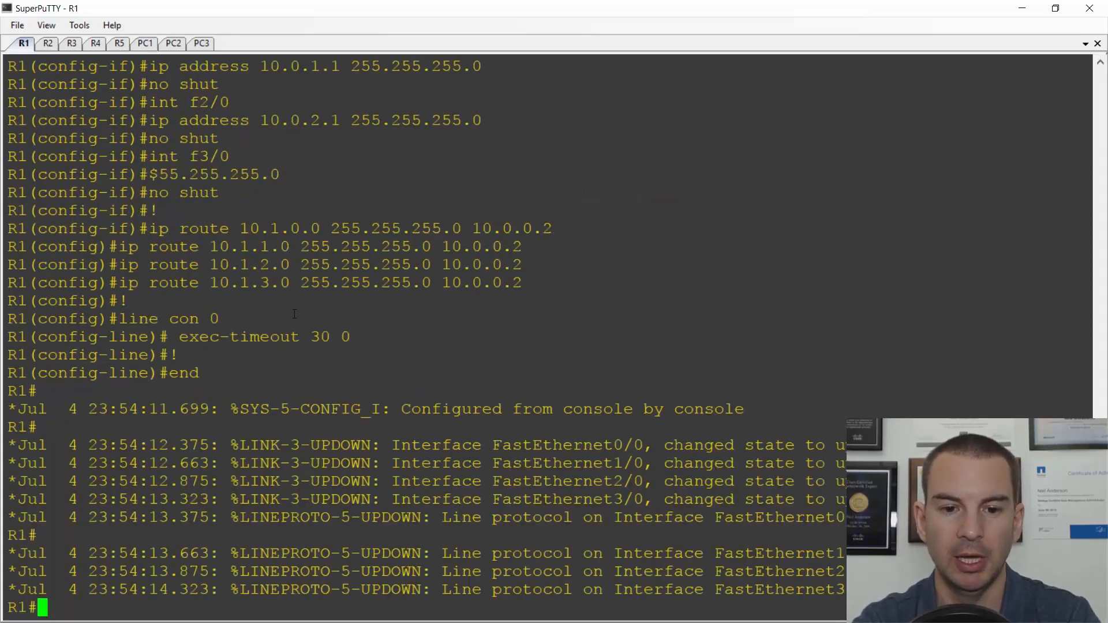
type("sh ip route")
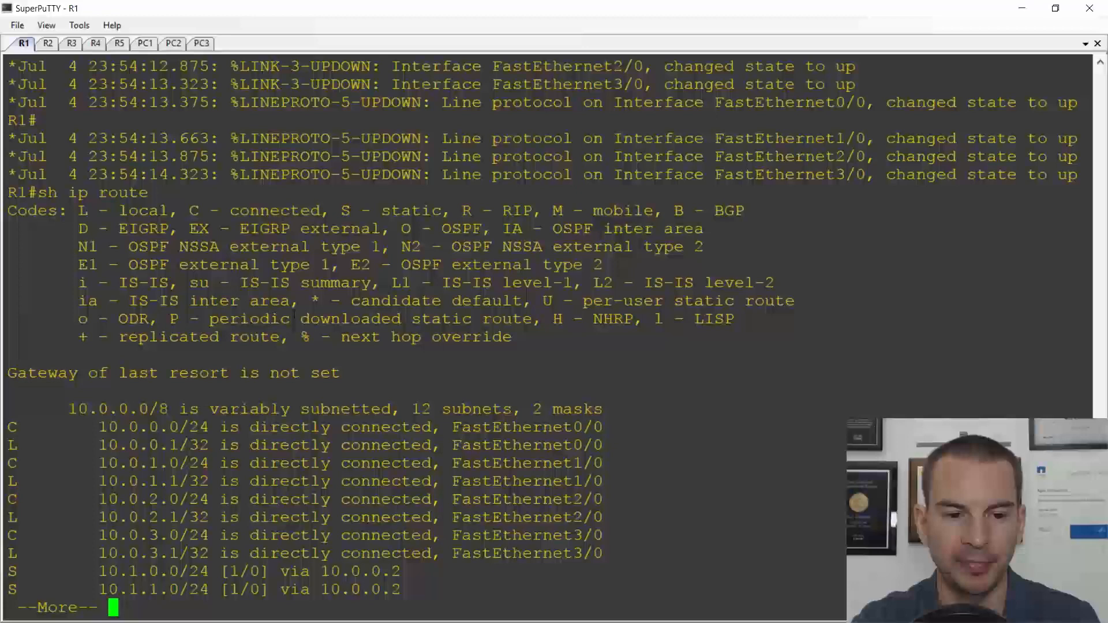
key("space")
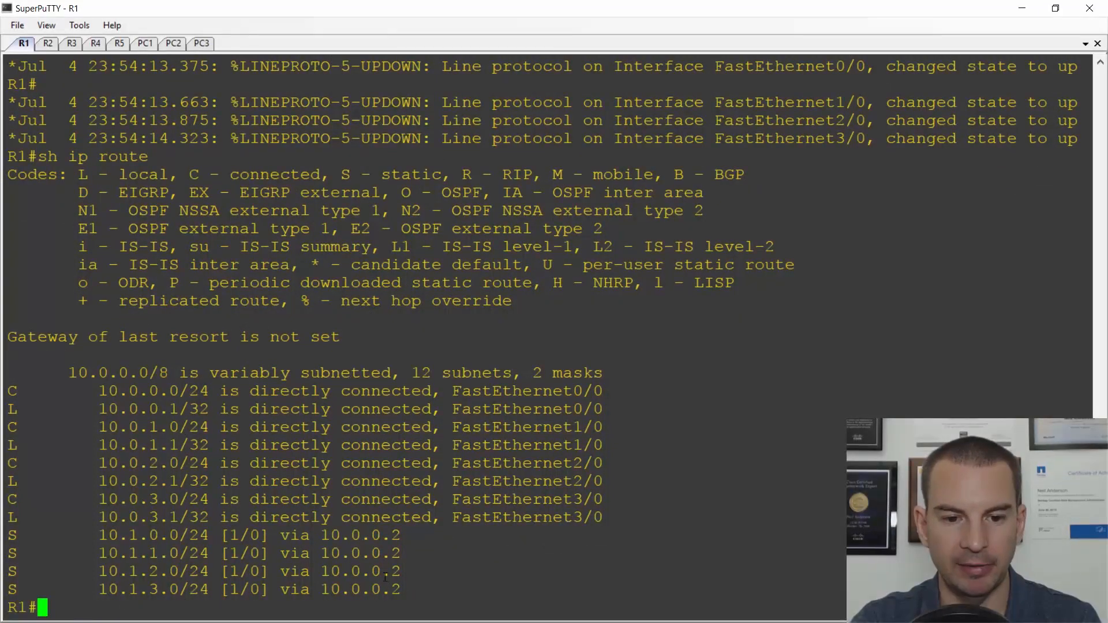
left_click_drag(127, 553, 403, 589)
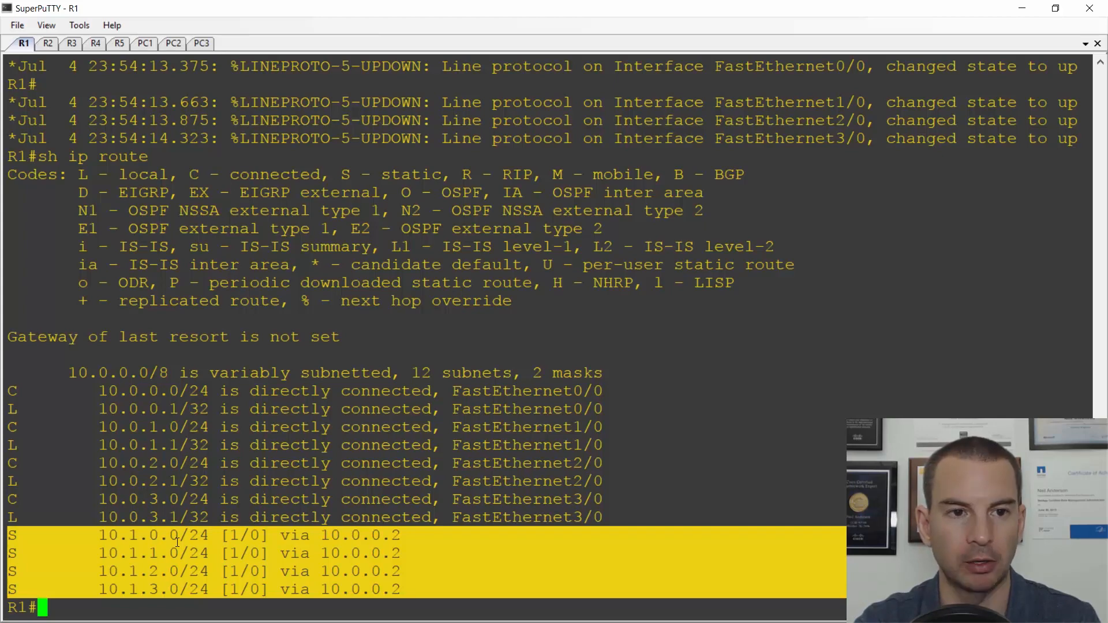
Show the sh ip route output on R2, R3 and R4, then switch to PC1.
left_click(46, 43)
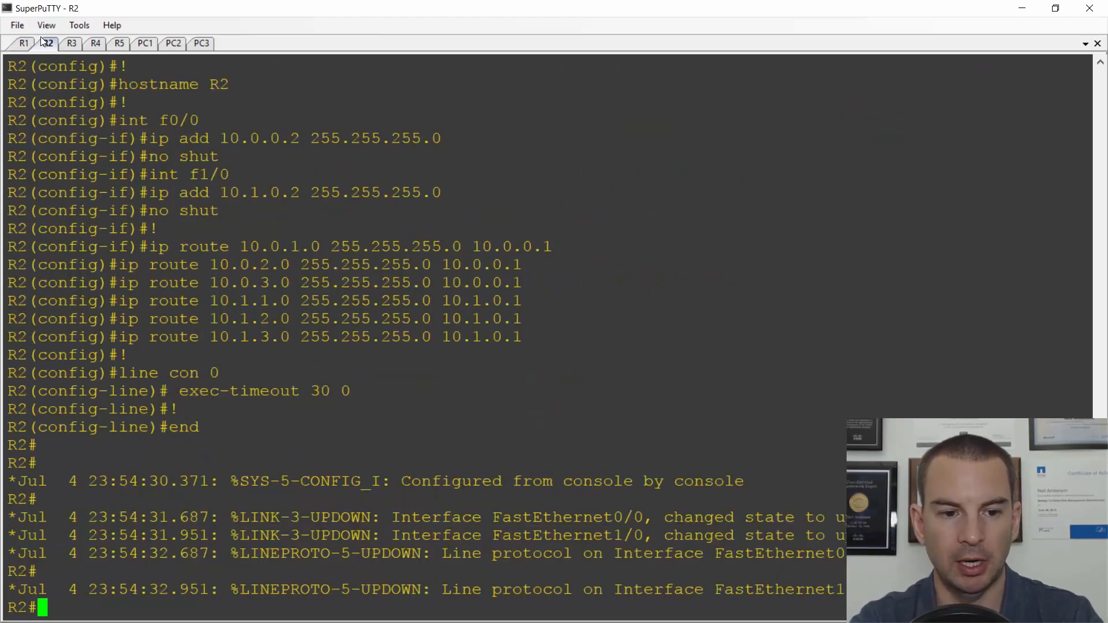
type("sh ip route")
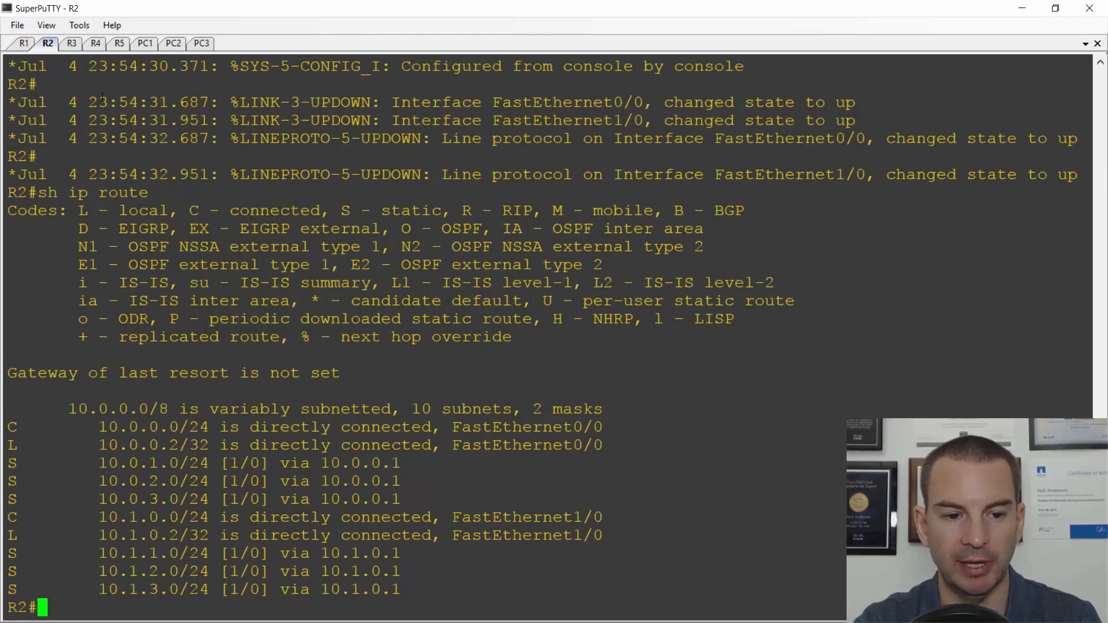
mouse_move(78, 52)
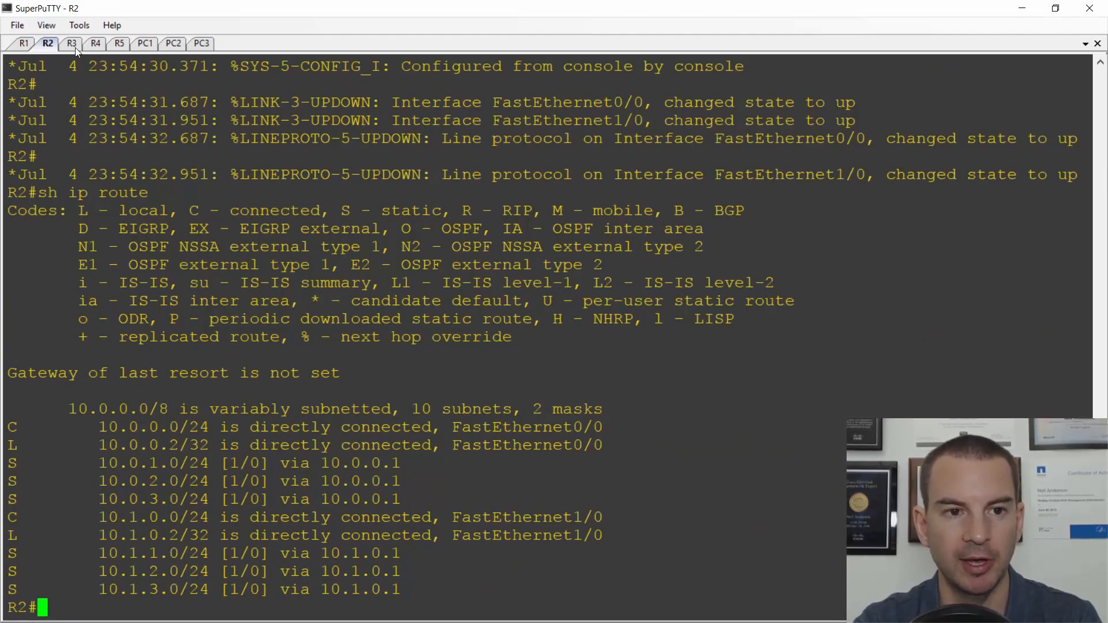
left_click(71, 43)
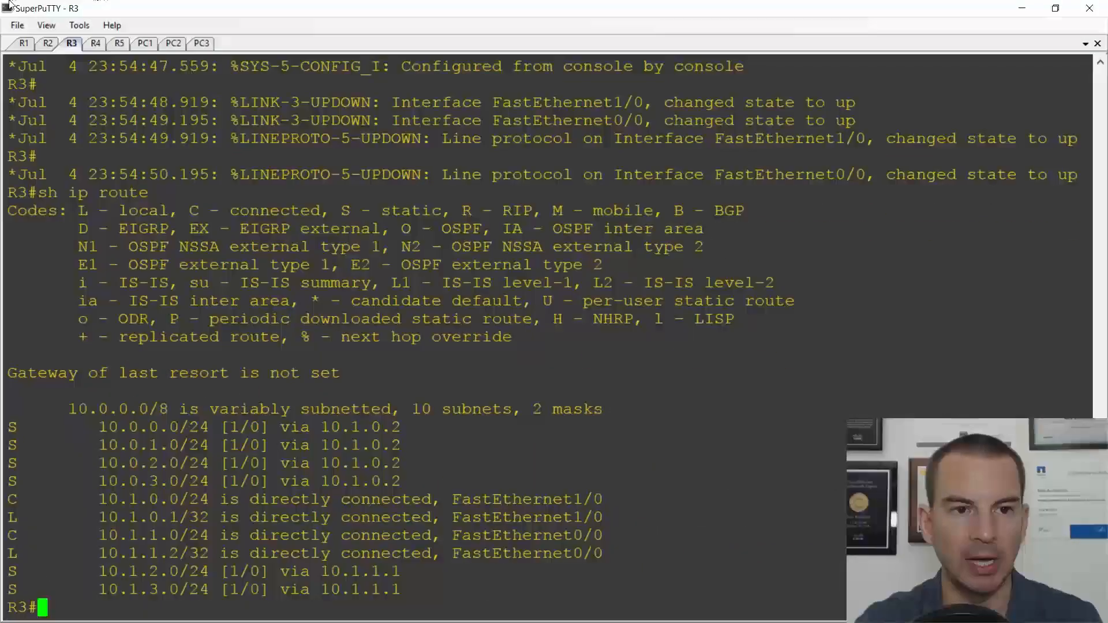
left_click(94, 43)
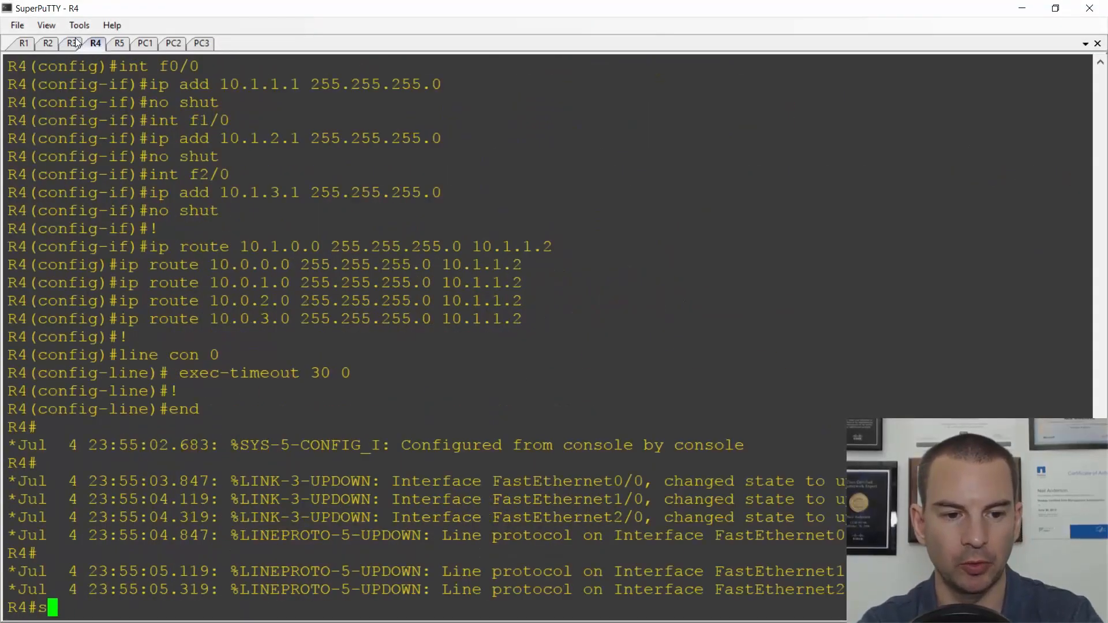
type("sh ip route")
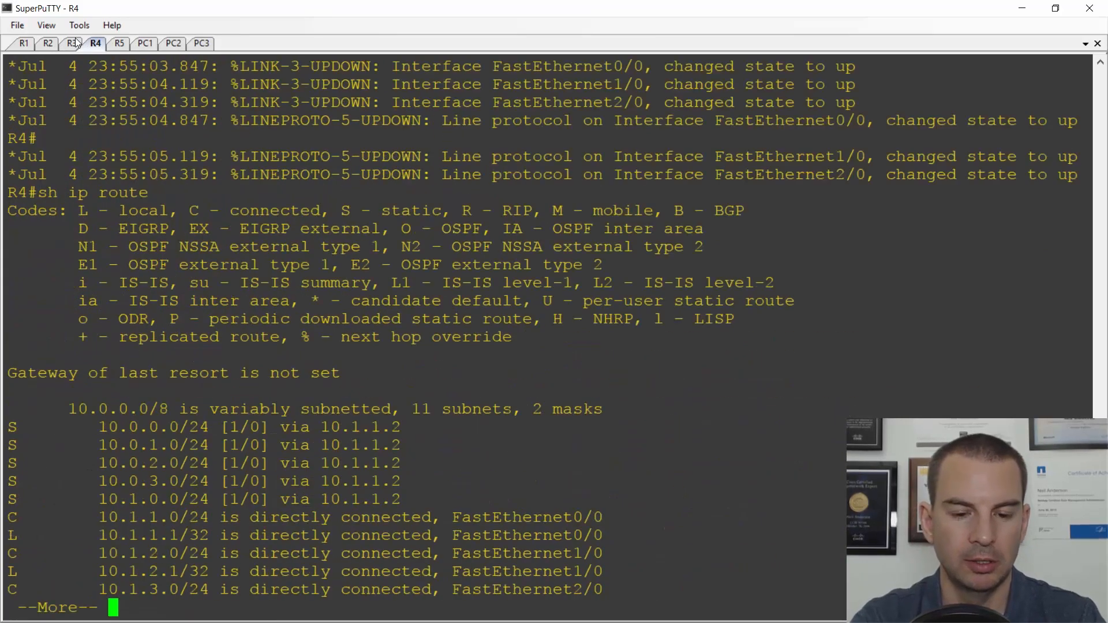
key("space")
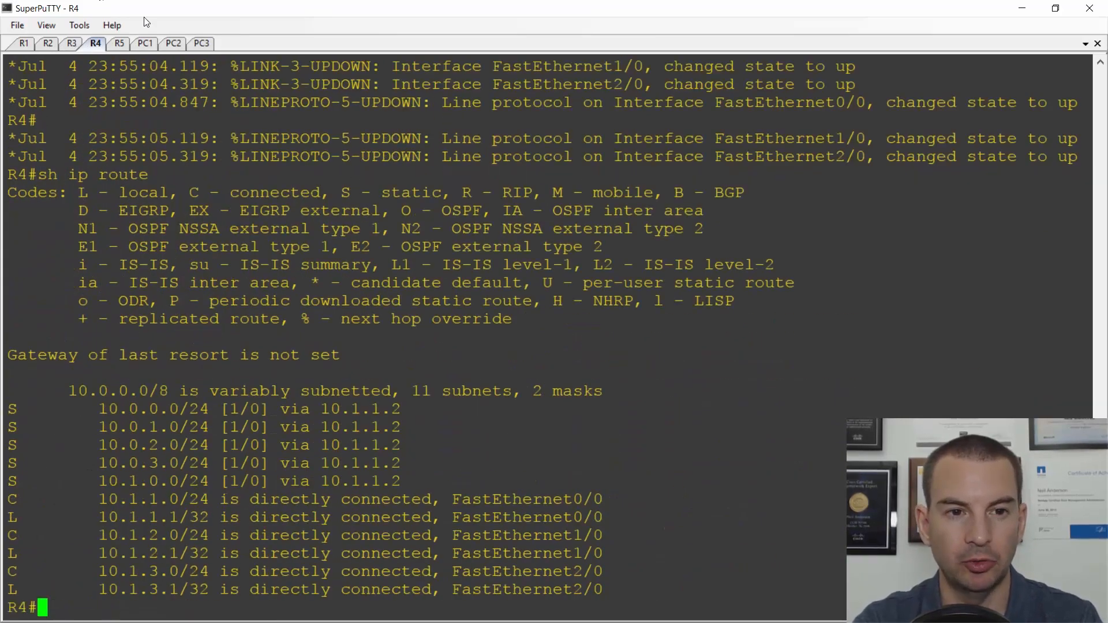
left_click(145, 43)
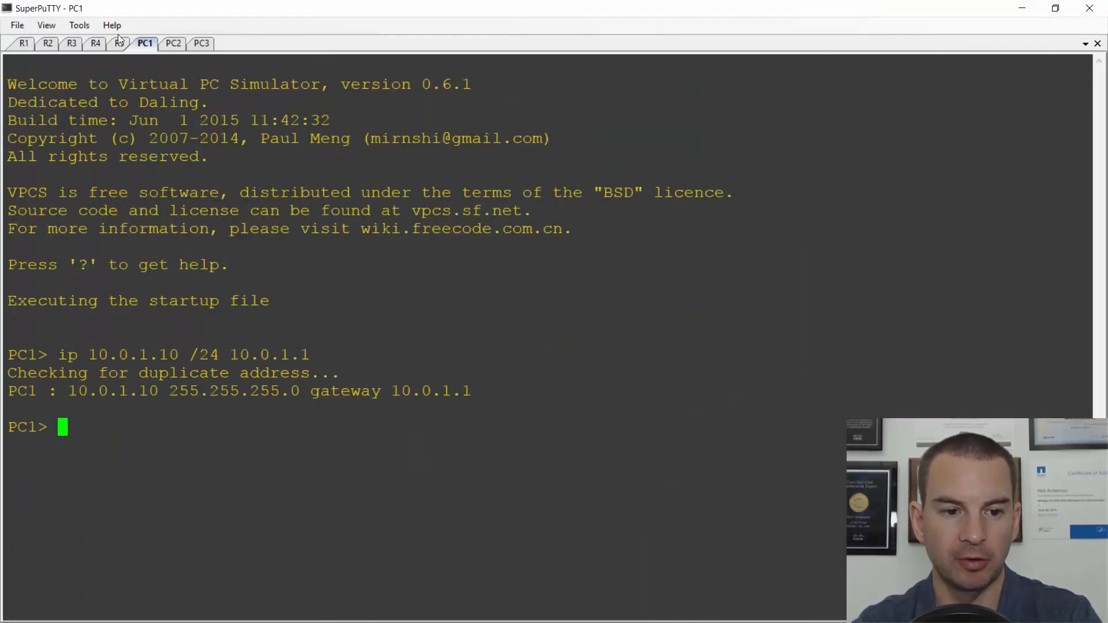
Ping 10.1.2.10 from PC1 and trace its path via 10.0.0.2, 10.1.0.1 and 10.1.1.1.
type("ping")
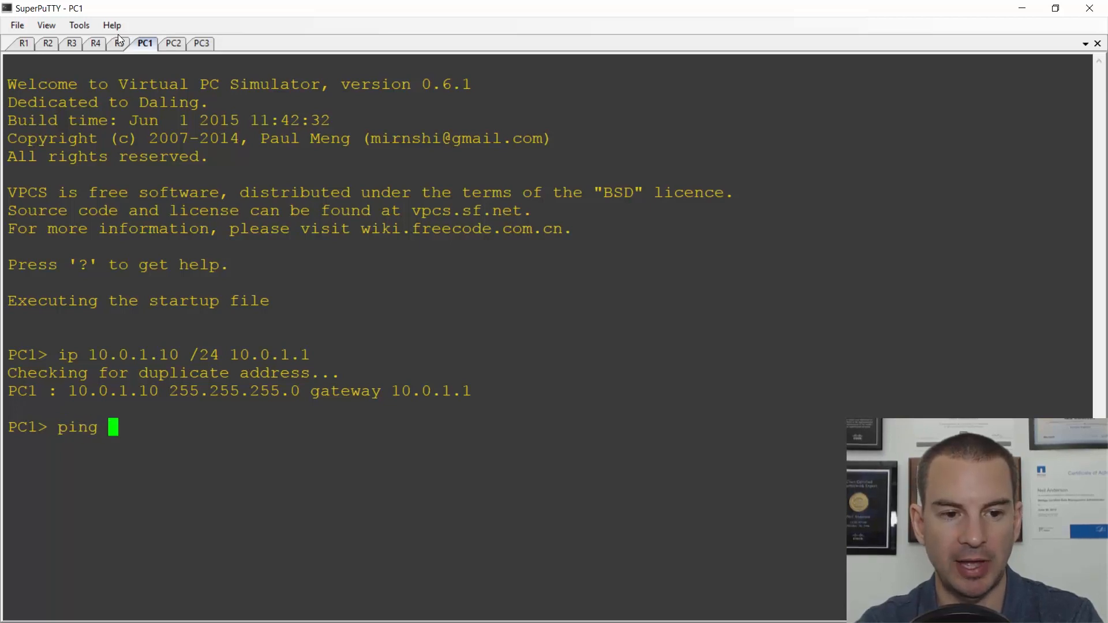
type("10.1.2.10")
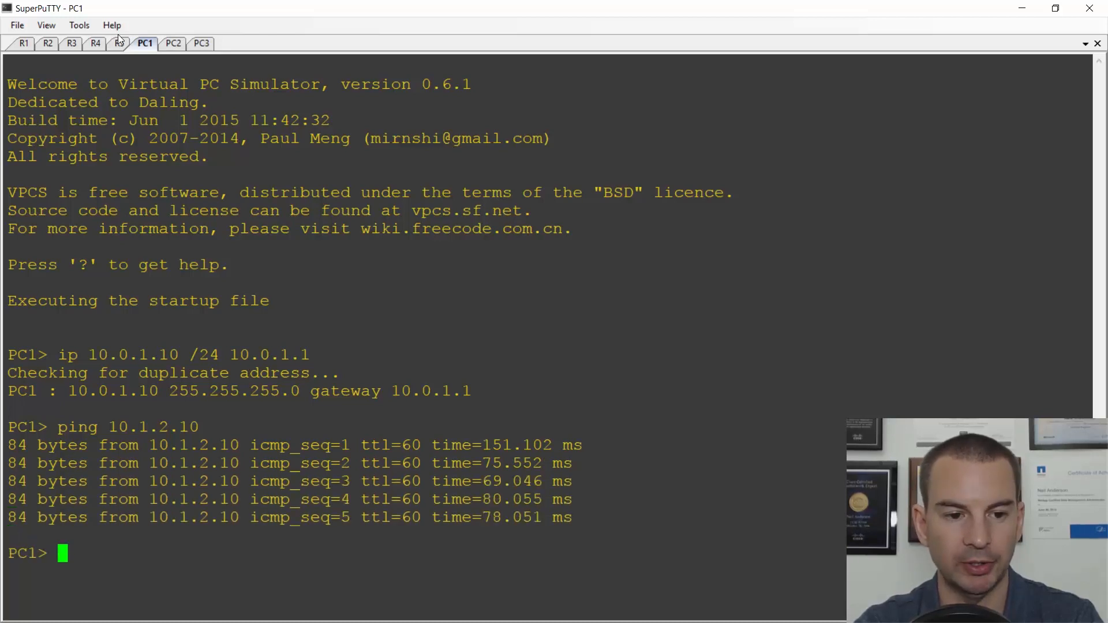
type("trace 1")
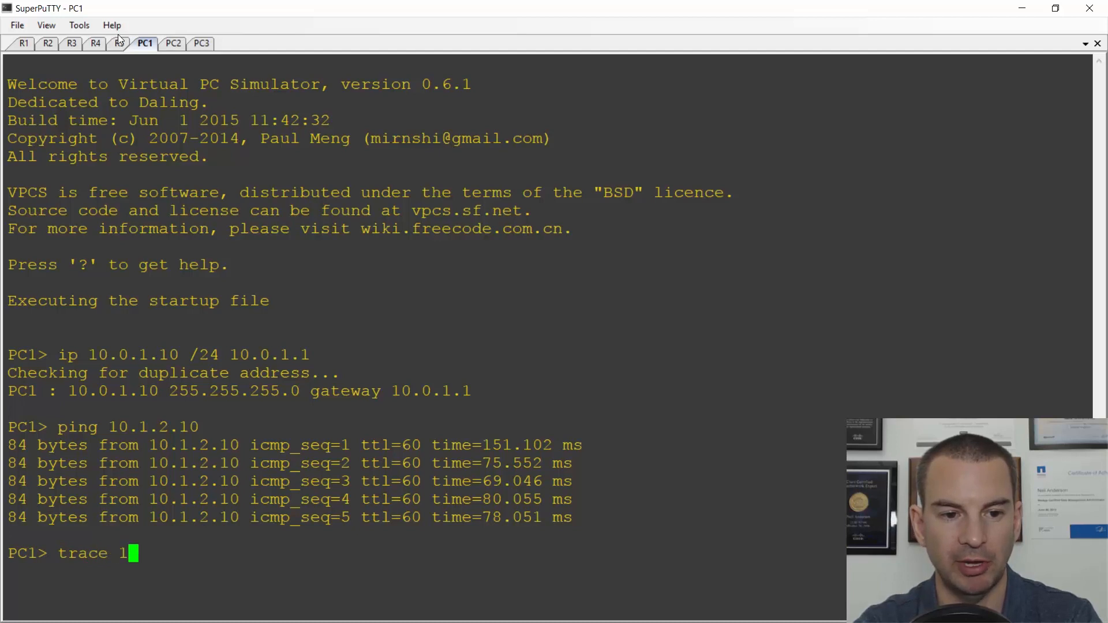
type("0.1.2.10")
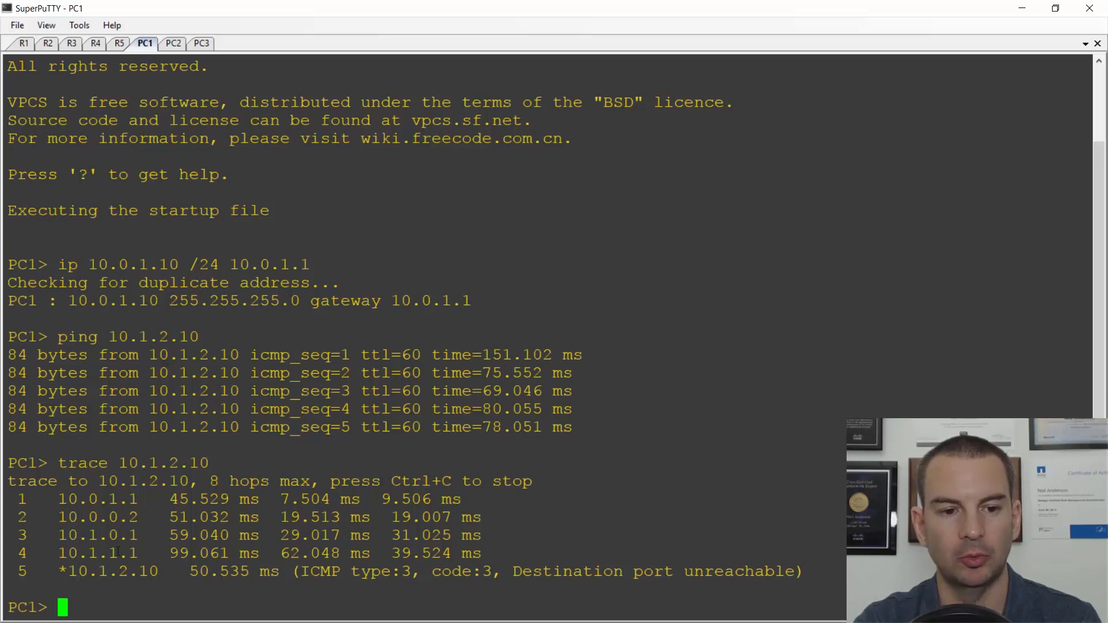
key("alt+tab")
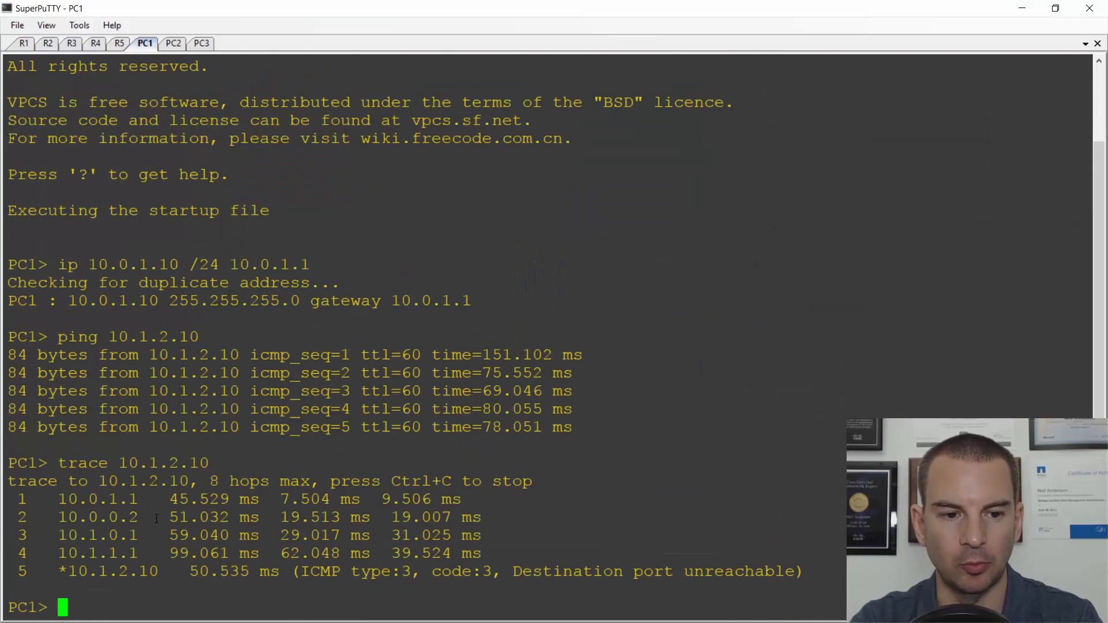
Enter configuration mode on R1 and begin removing the 10.1.0.0/24 static route.
left_click(23, 43)
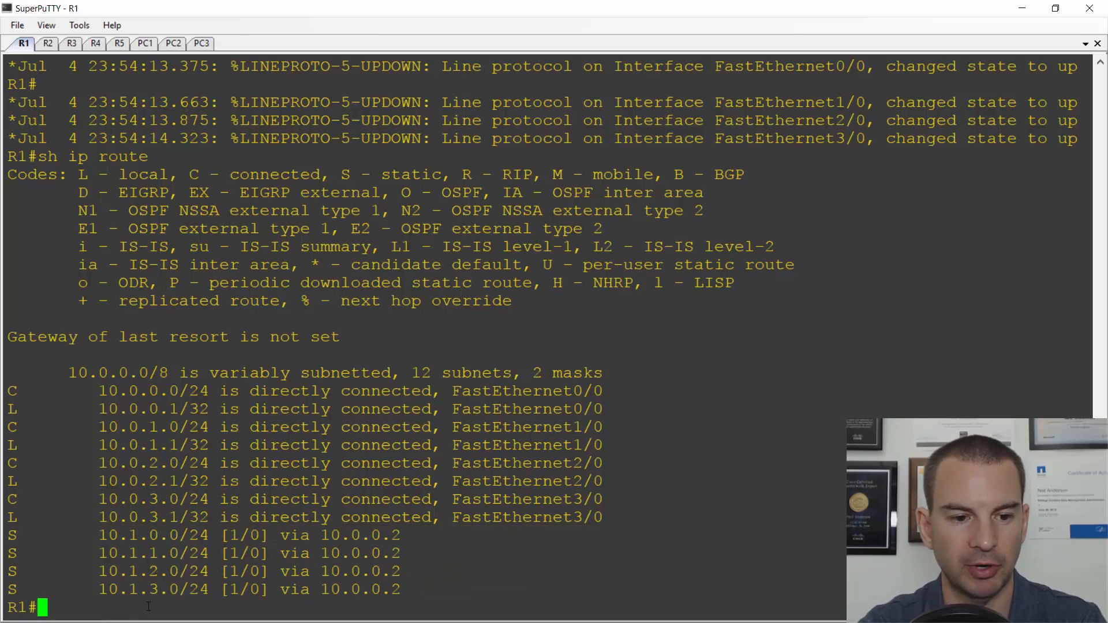
type("config t")
type("no ip")
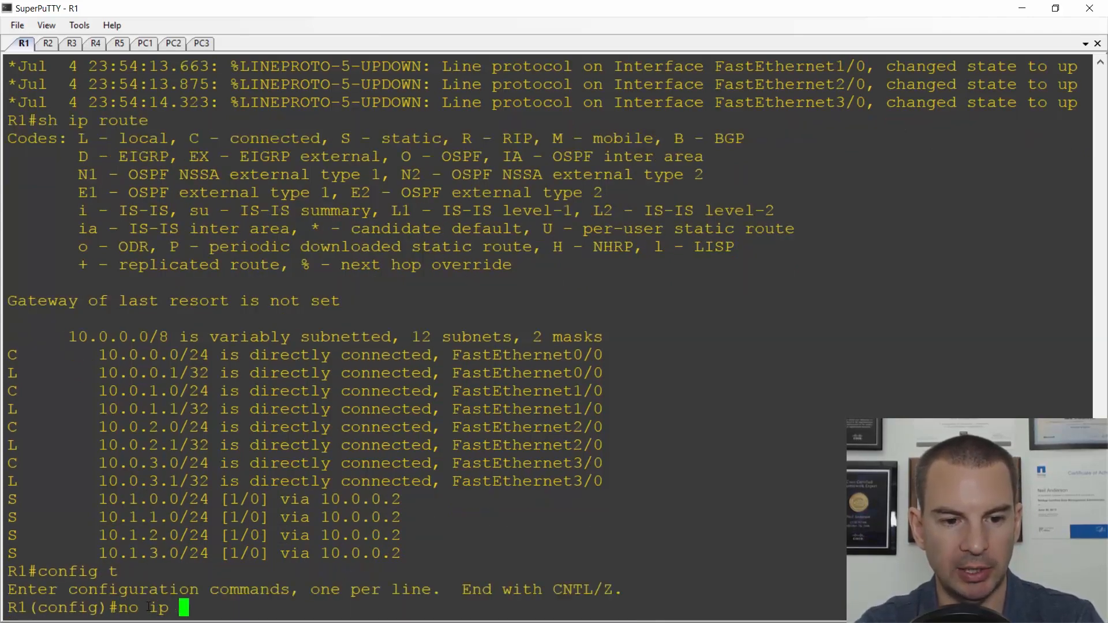
type("route 10.")
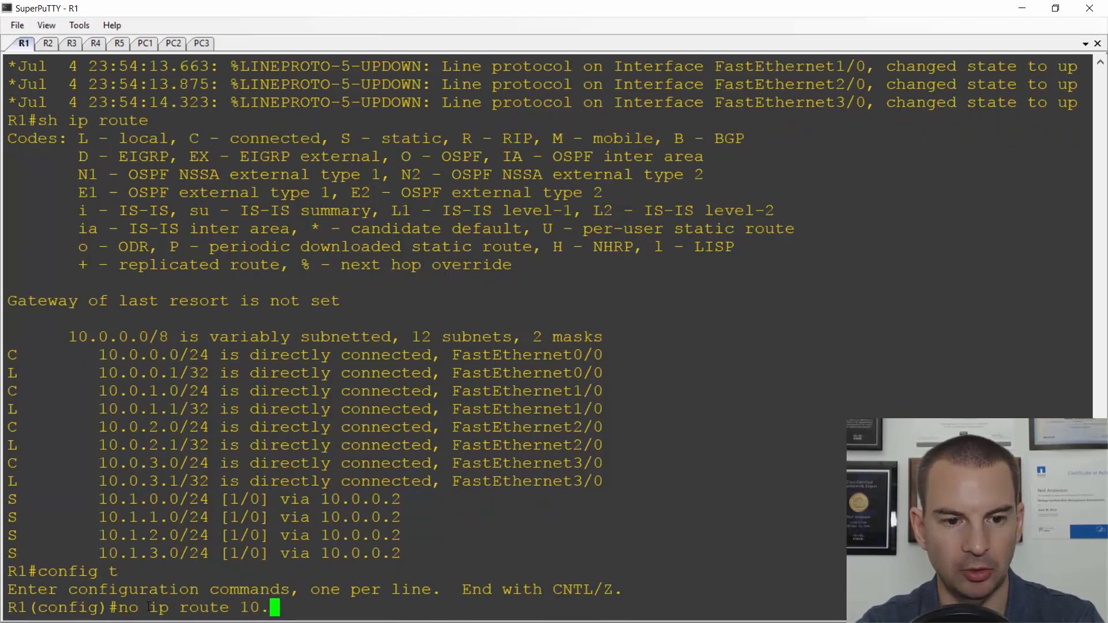
type("1.0.0 2")
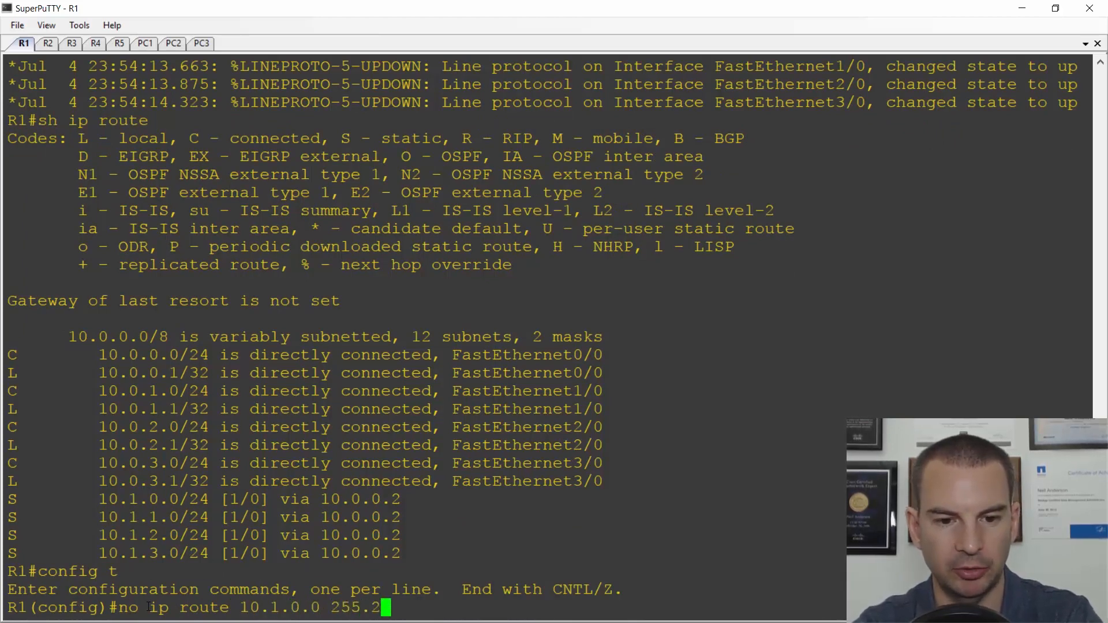
type("55.255.")
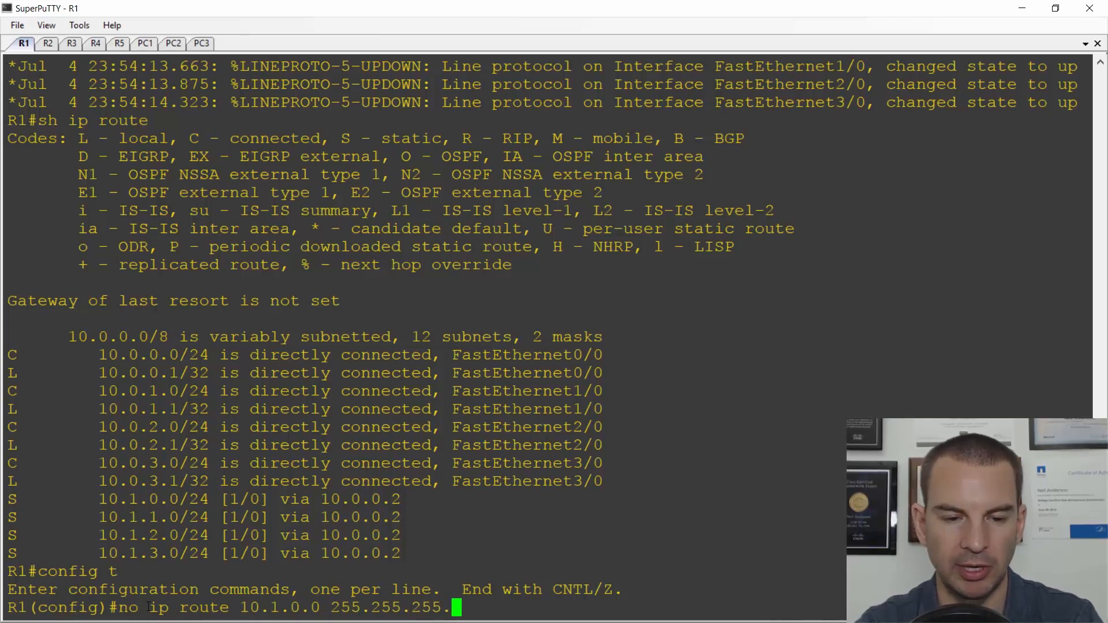
type("0")
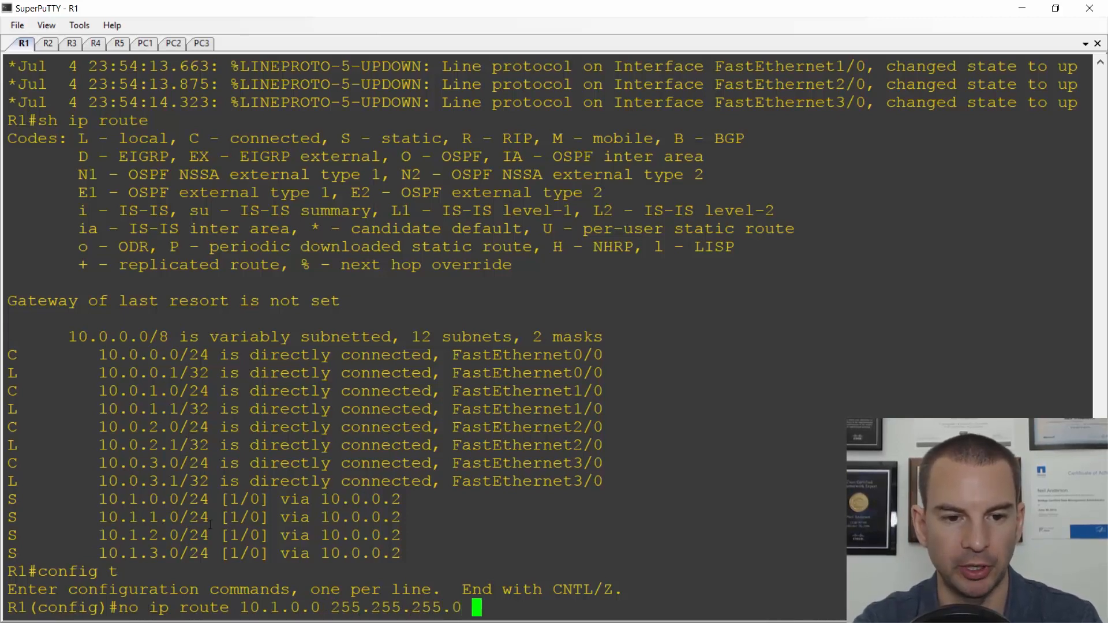
double_click(204, 498)
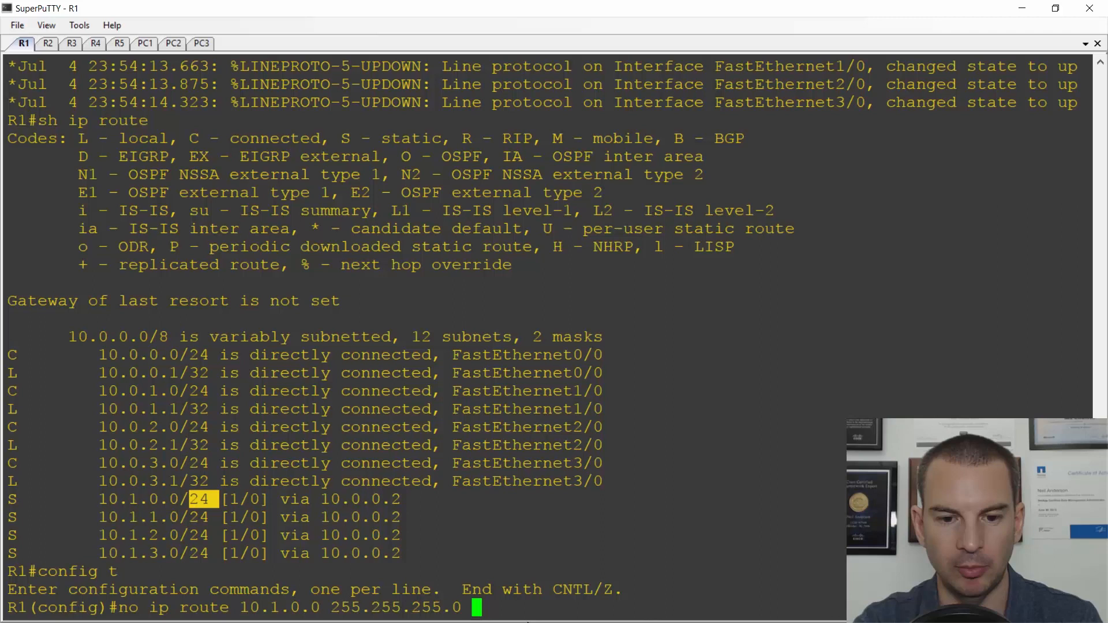
type("10.0.0.2")
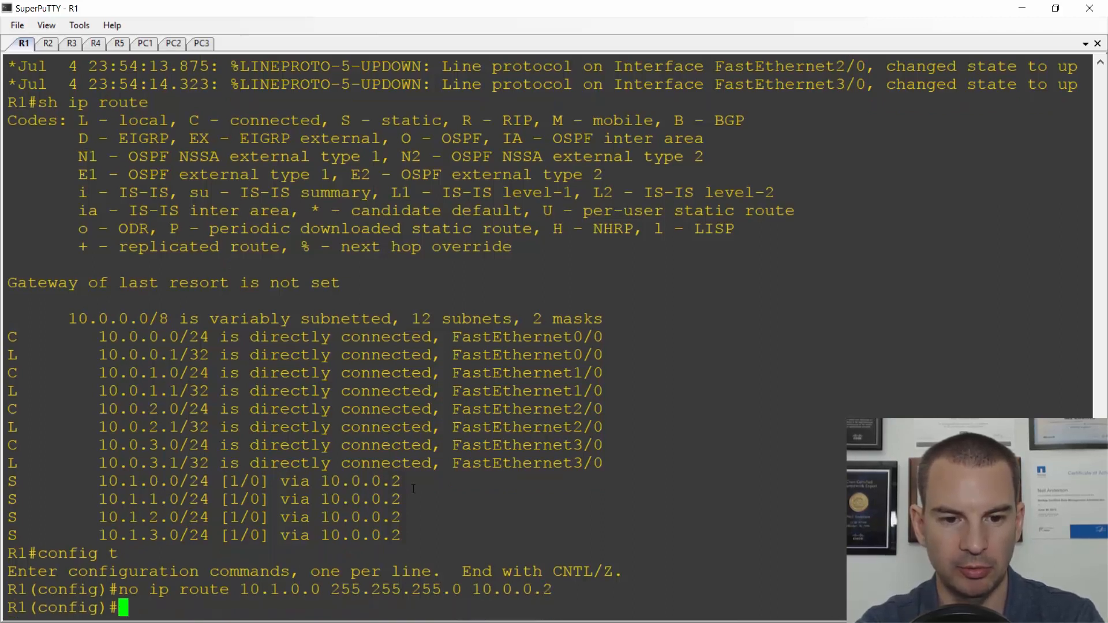
Delete the remaining 10.1.x.0/24 static routes and check the table with do sh ip route.
type("no ip route 10.1.0.0 255.255.255.0 10.0.0.2")
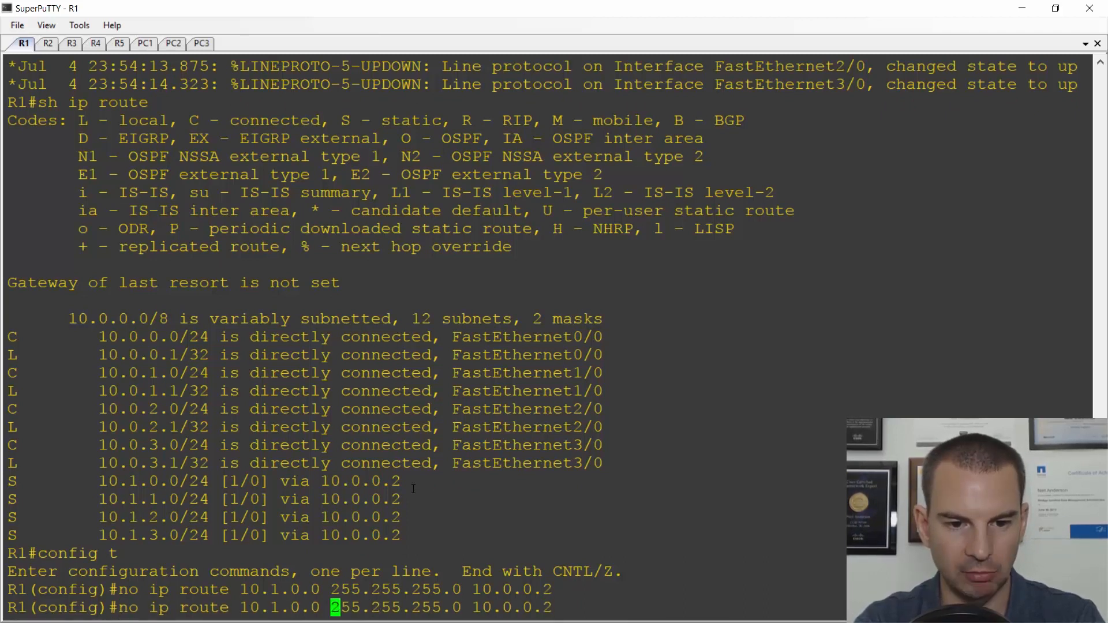
type("1")
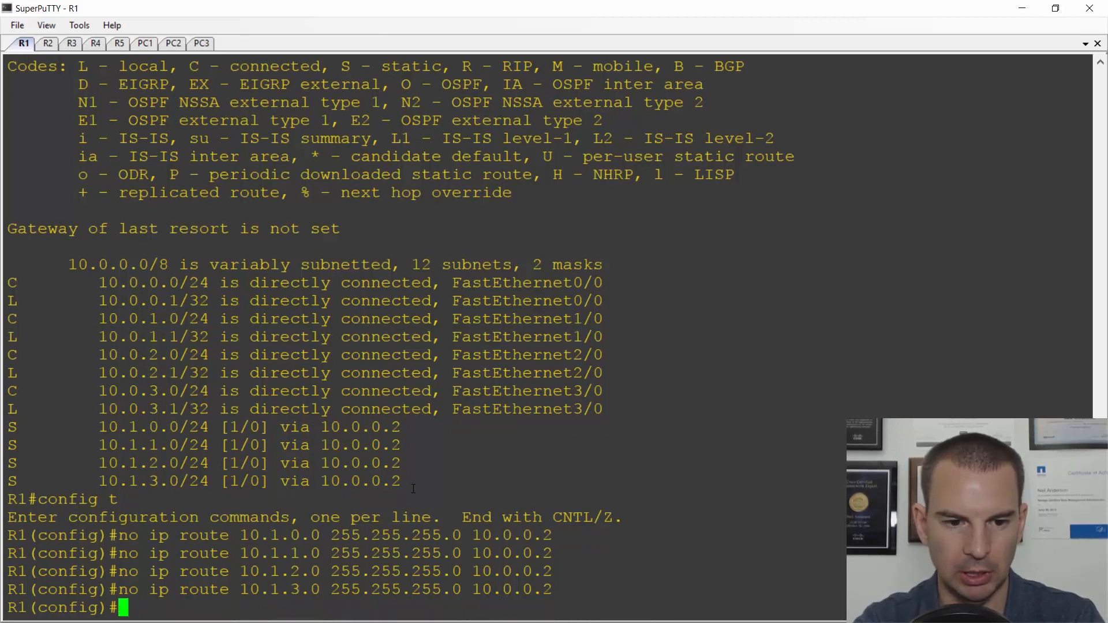
type("do")
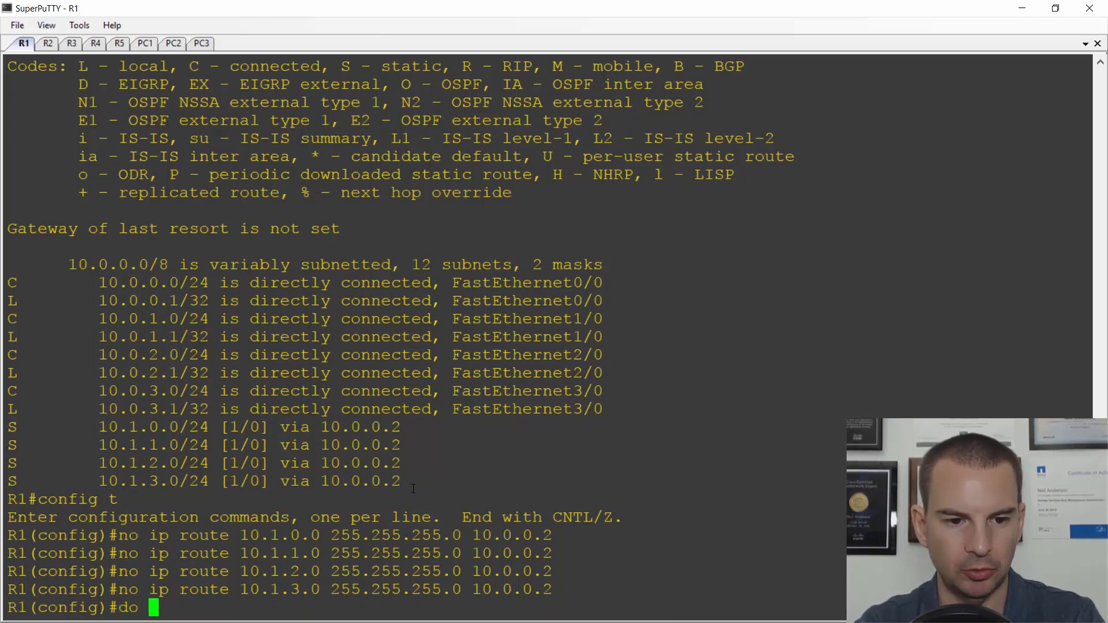
type("sh ip rou")
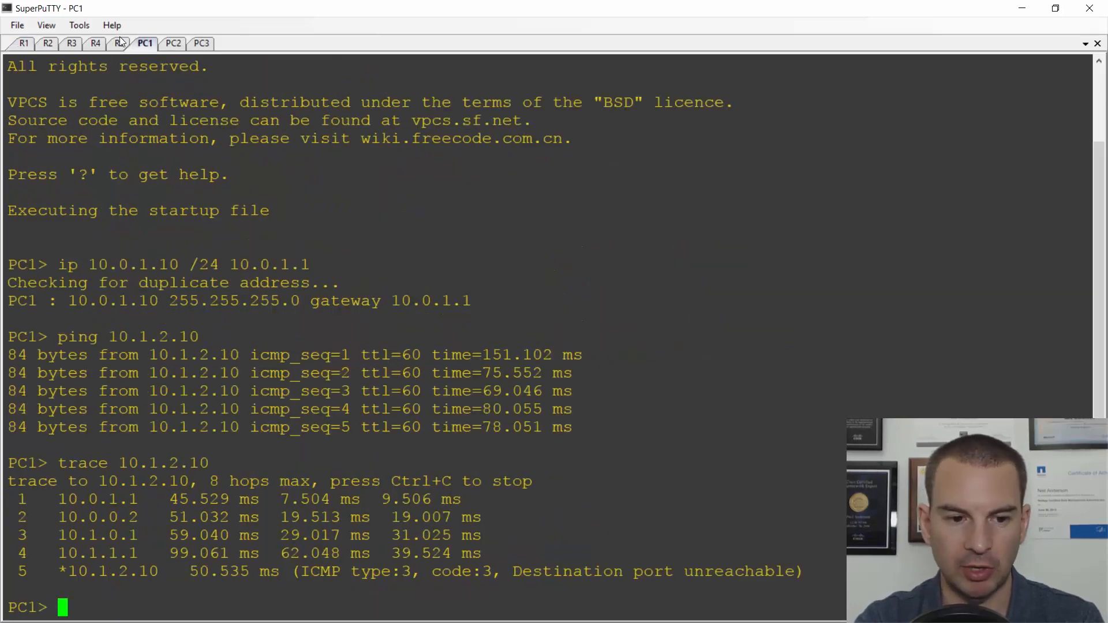
Run ping 10.1.2.10 on PC1, getting unreachable replies, and return to R1.
type("ping 10.1.2.10")
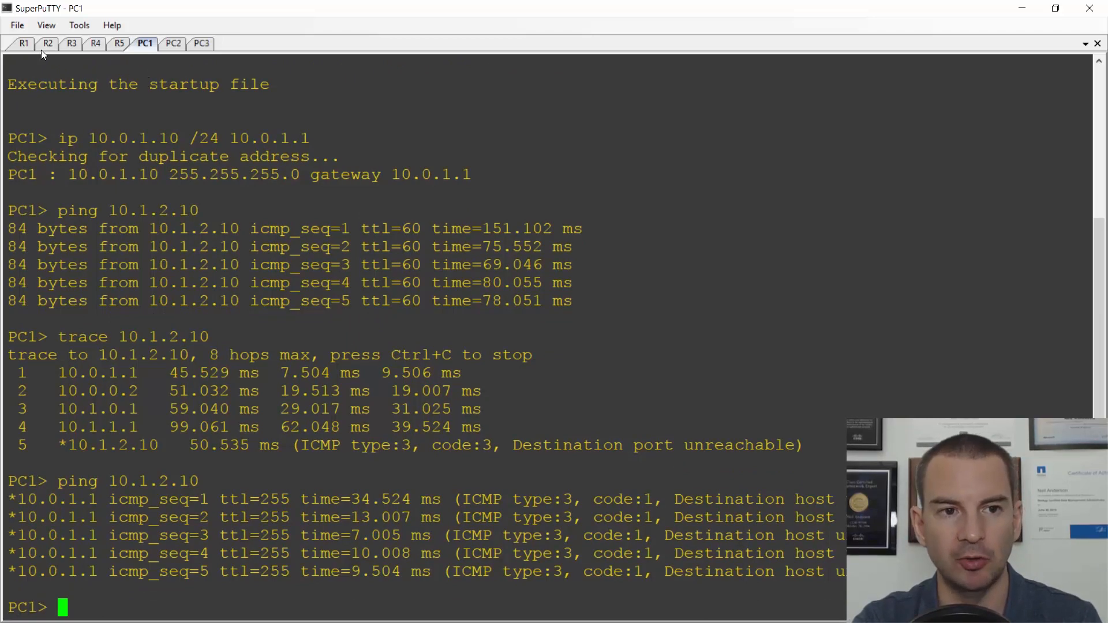
left_click(23, 43)
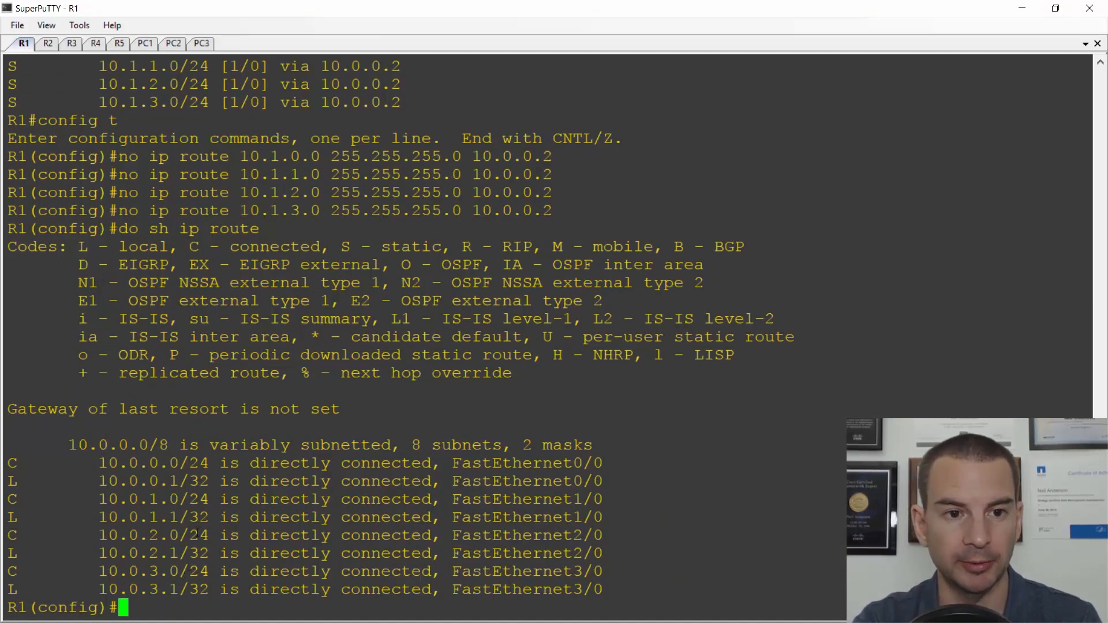
Add ip route 10.1.0.0 255.255.0.0 10.0.0.2 on R1 and verify with do sh ip route.
scroll("down", 3)
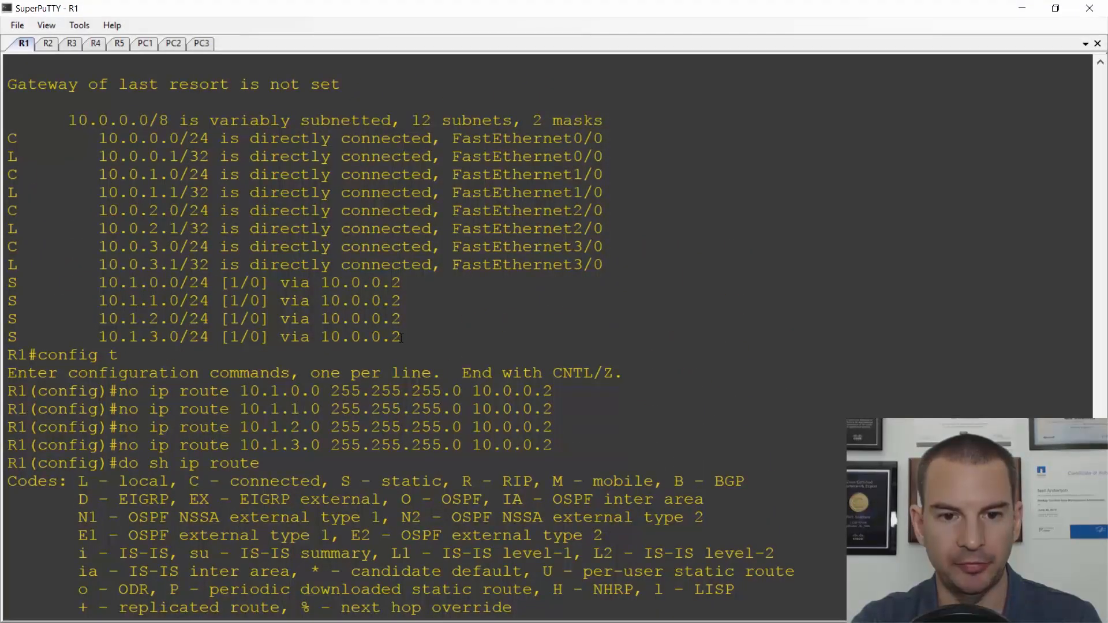
left_click_drag(7, 282, 399, 337)
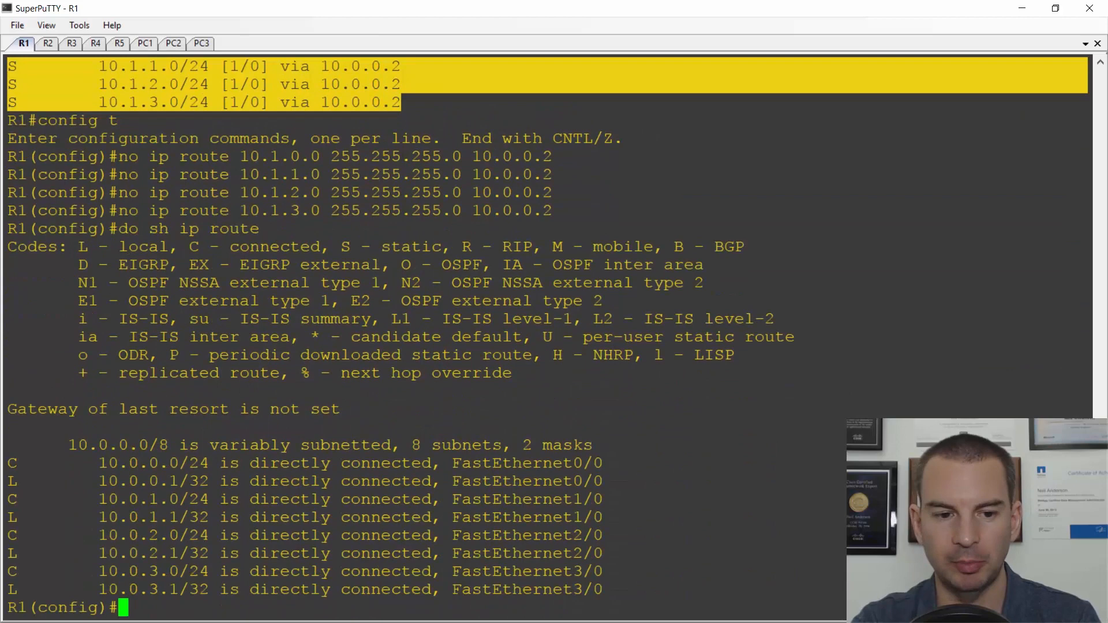
type("ip")
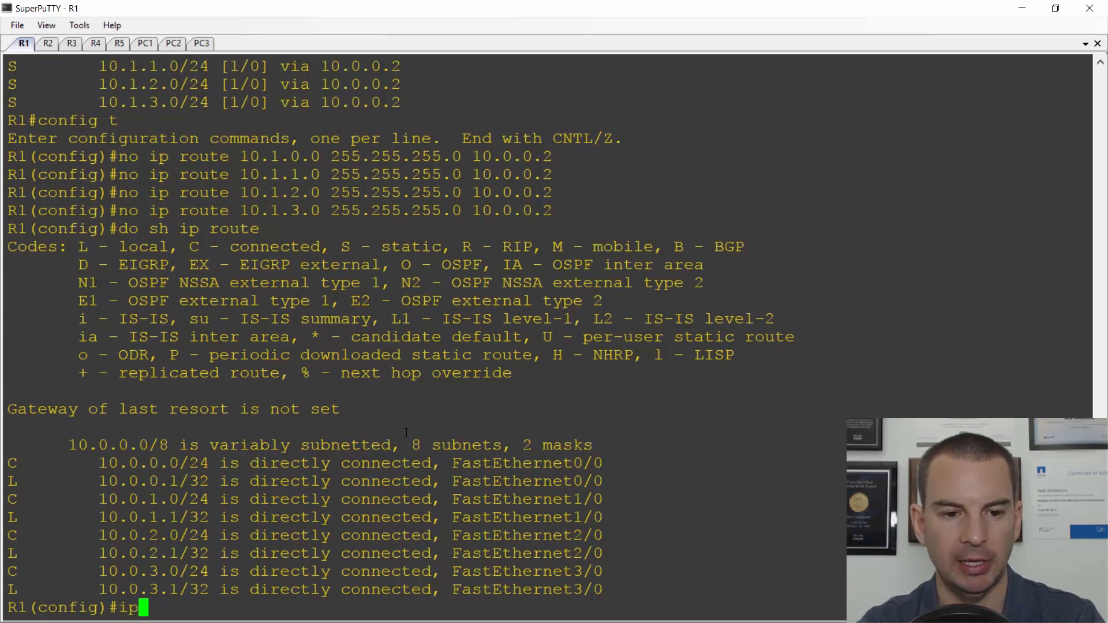
type("route 10.1")
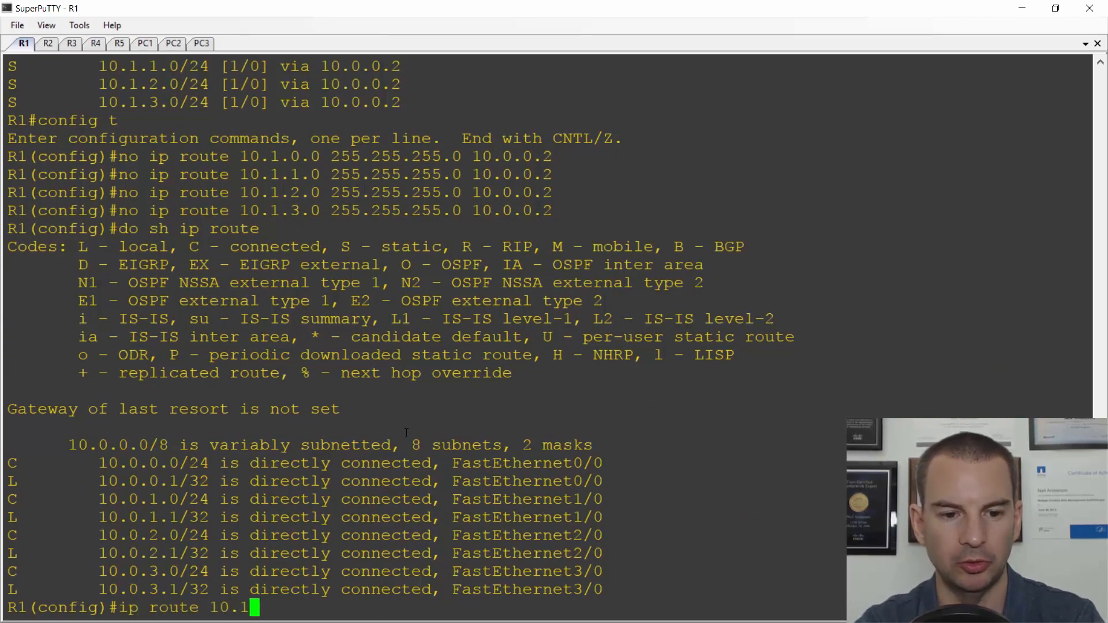
type(".0.0")
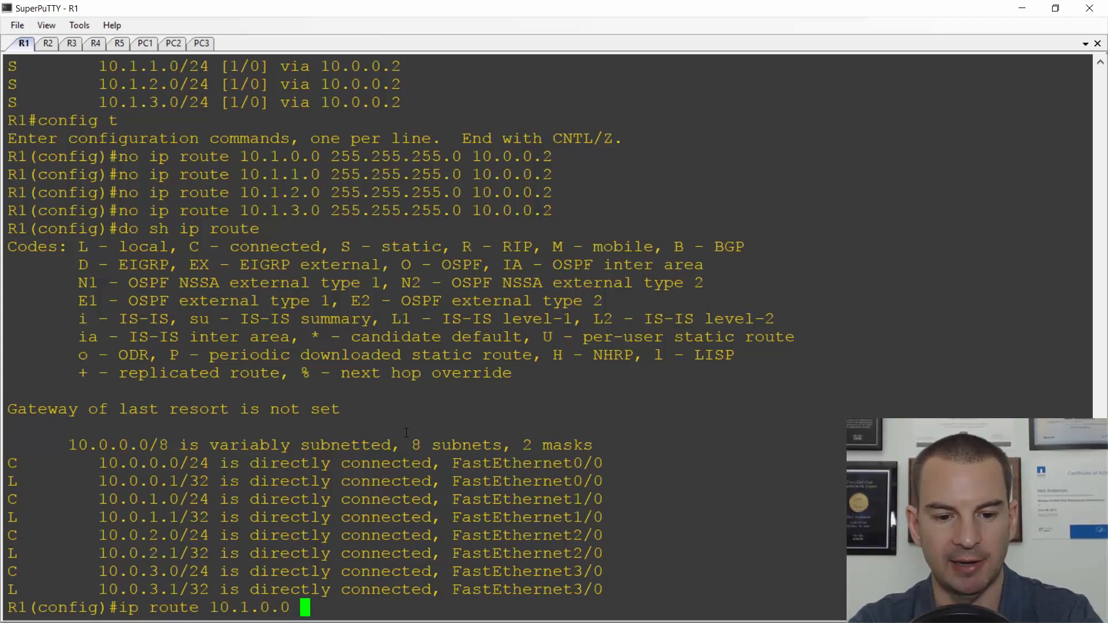
type("255.255")
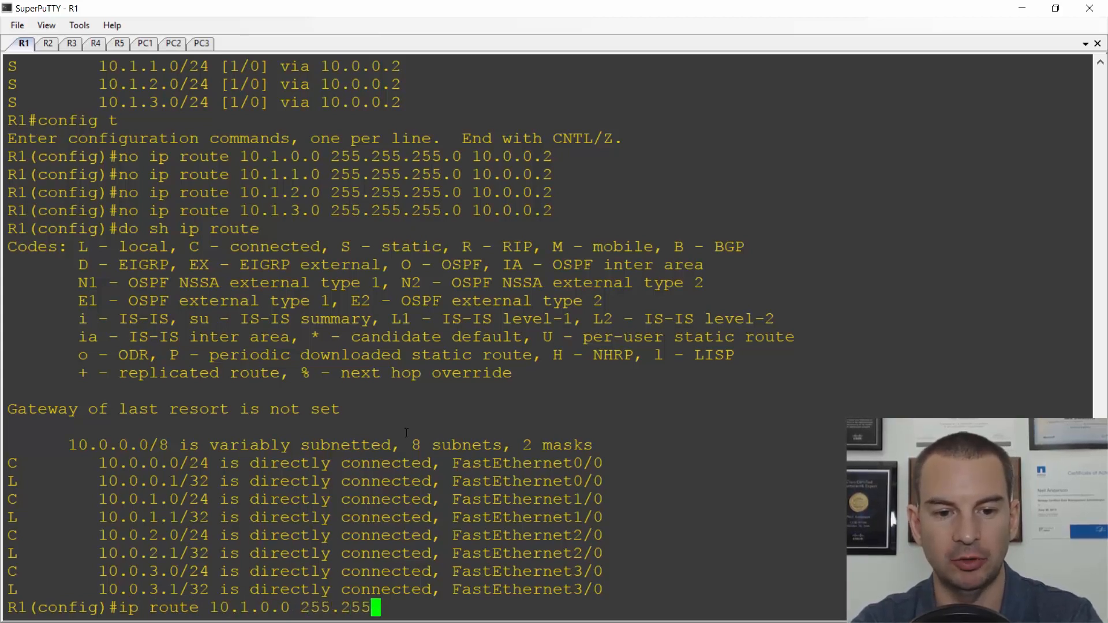
type(".0.0")
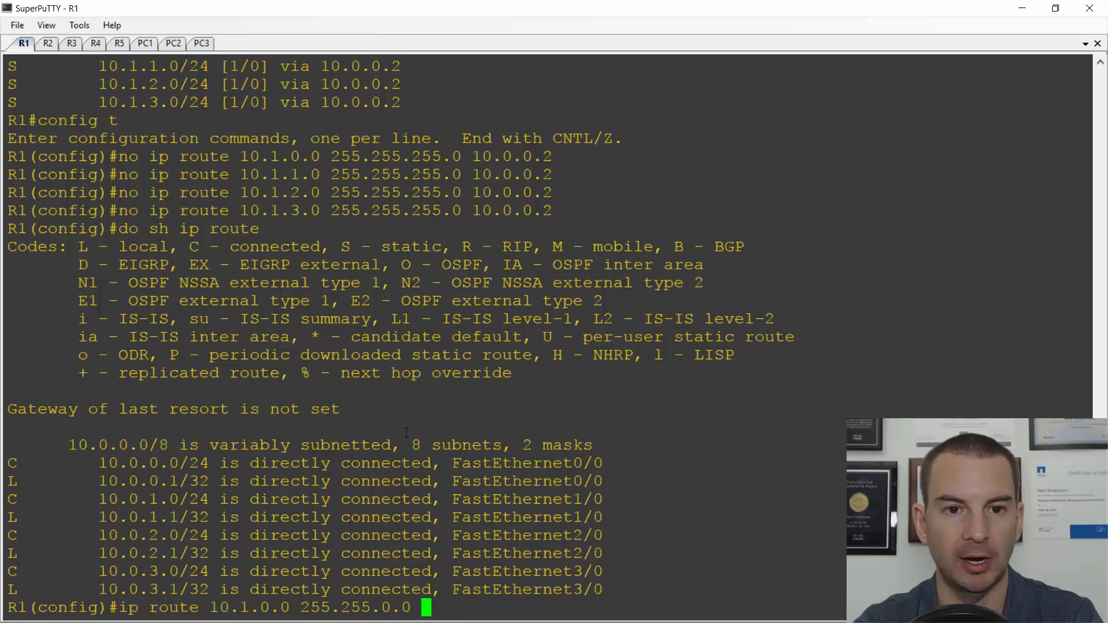
type("10.0.0.2")
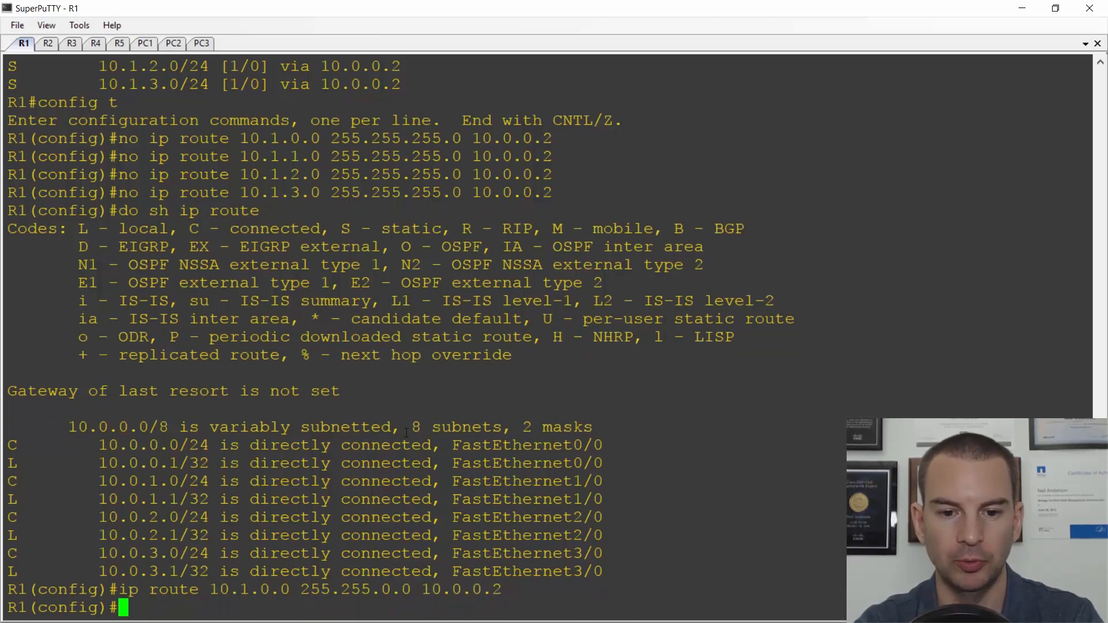
type("do sh ip route")
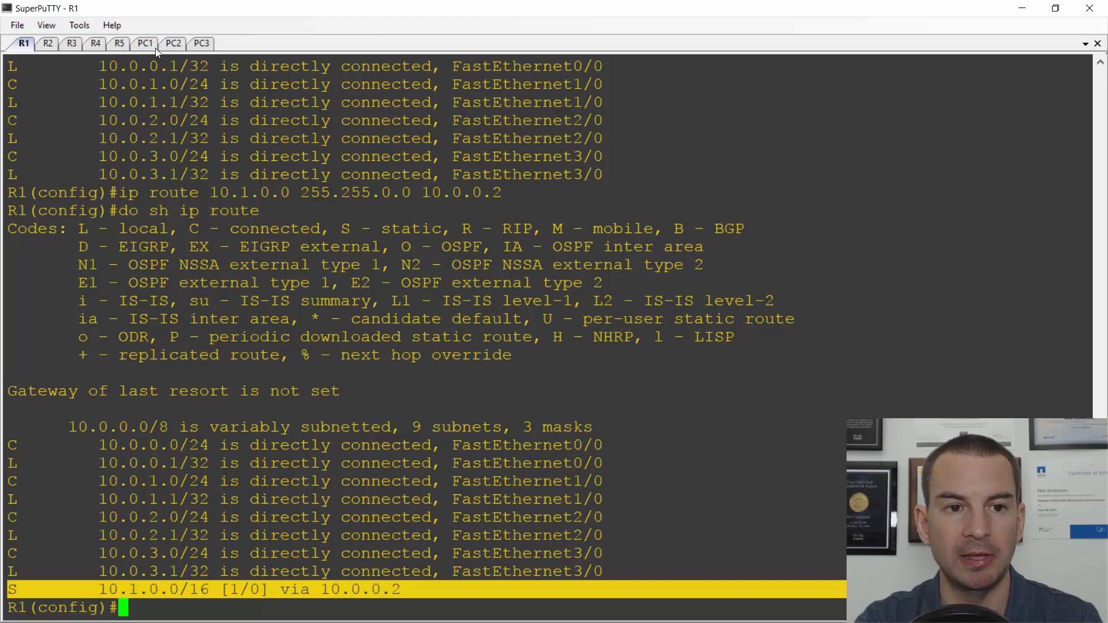
Check PC1's ping 10.1.2.10 replies succeeding again, then switch to R5.
left_click(144, 43)
type("ping 10.1.2.10")
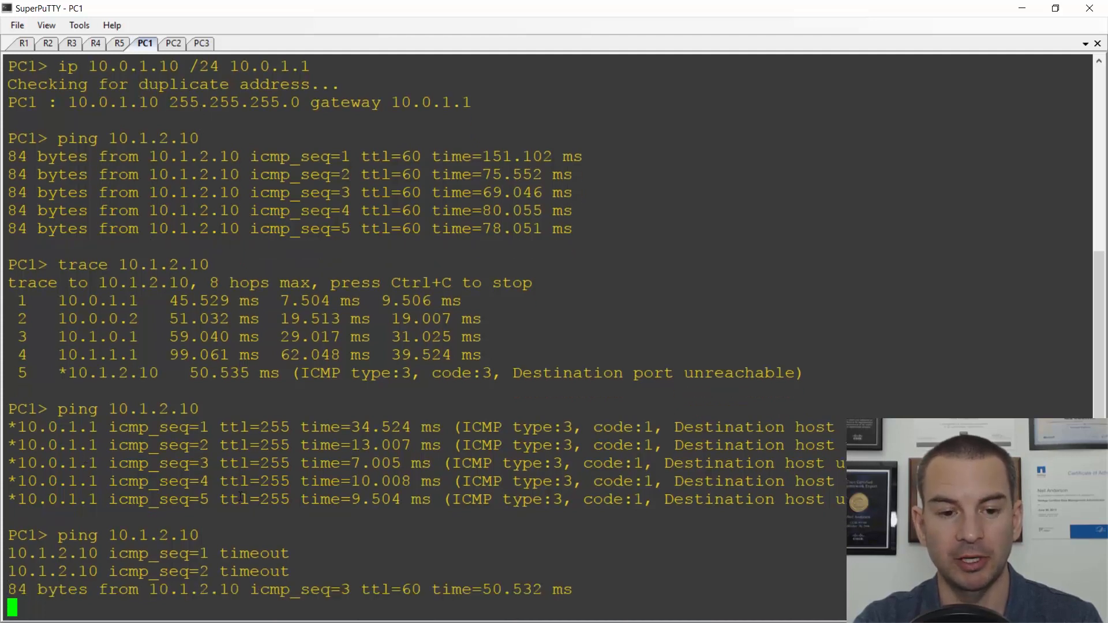
scroll("down", 3)
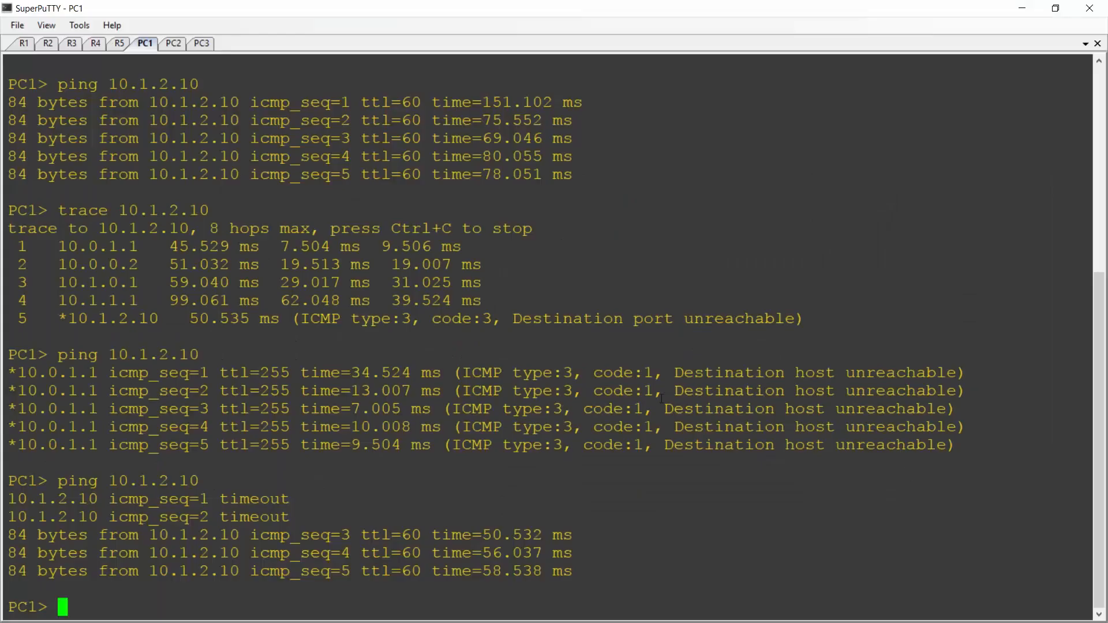
left_click(119, 43)
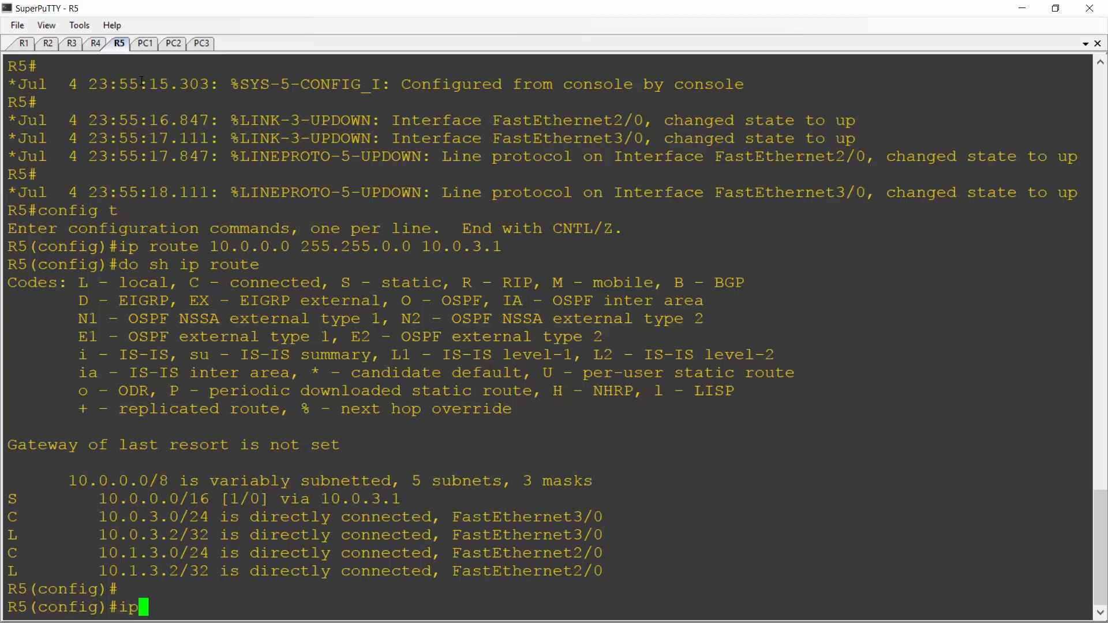
Enter ip route 10.0.0.0 255.255.0.0 10.0.3.1 on R5 and exit configuration mode.
type("route 10")
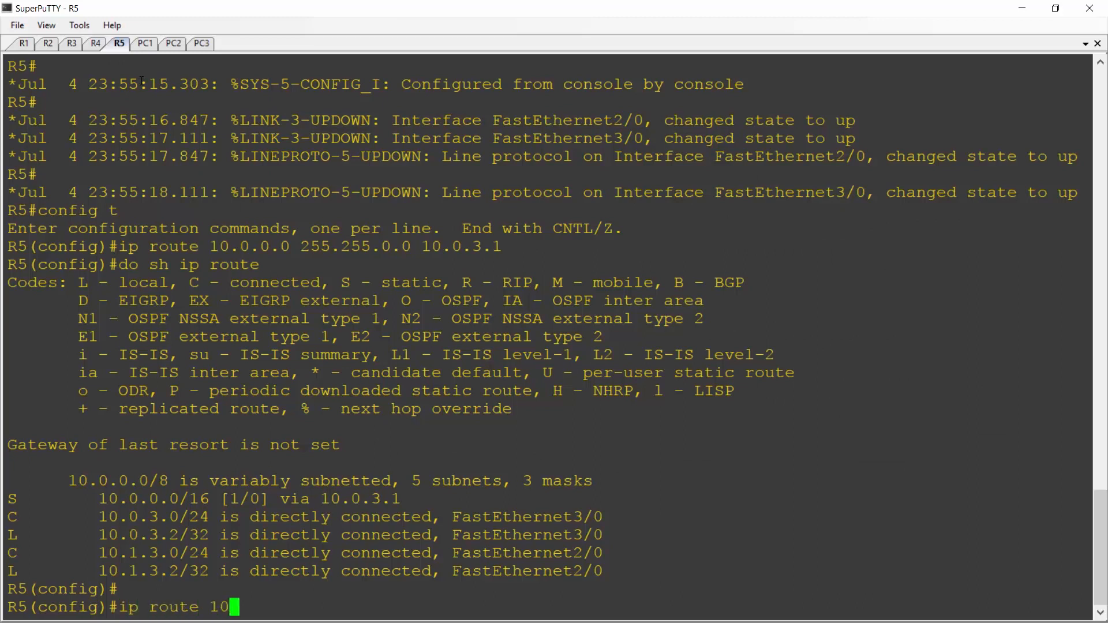
type(".0.0.0")
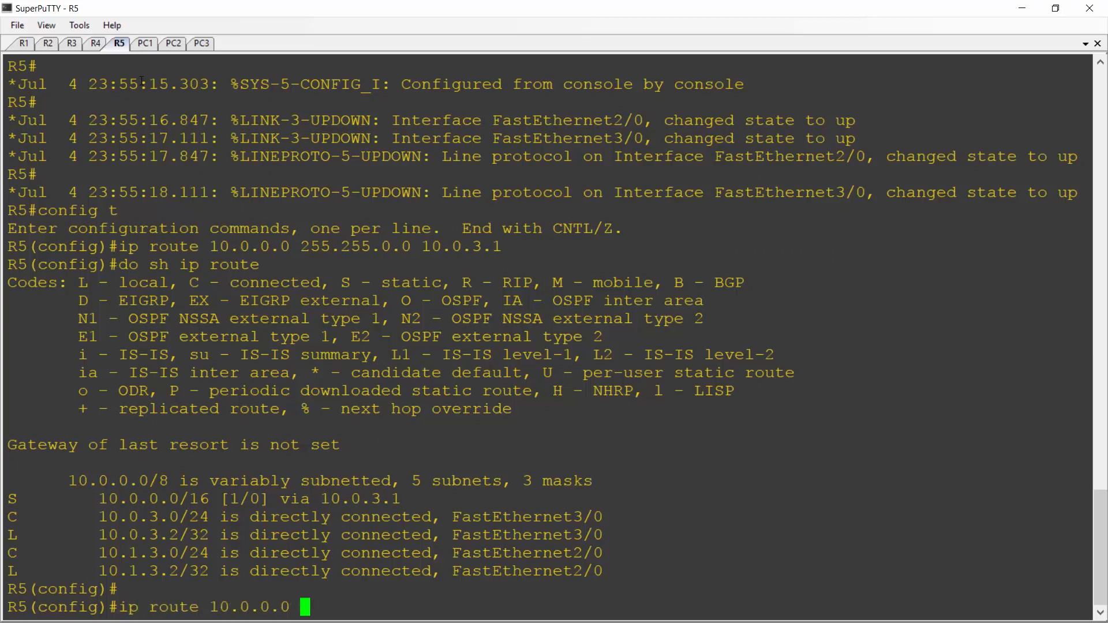
type("255.255.")
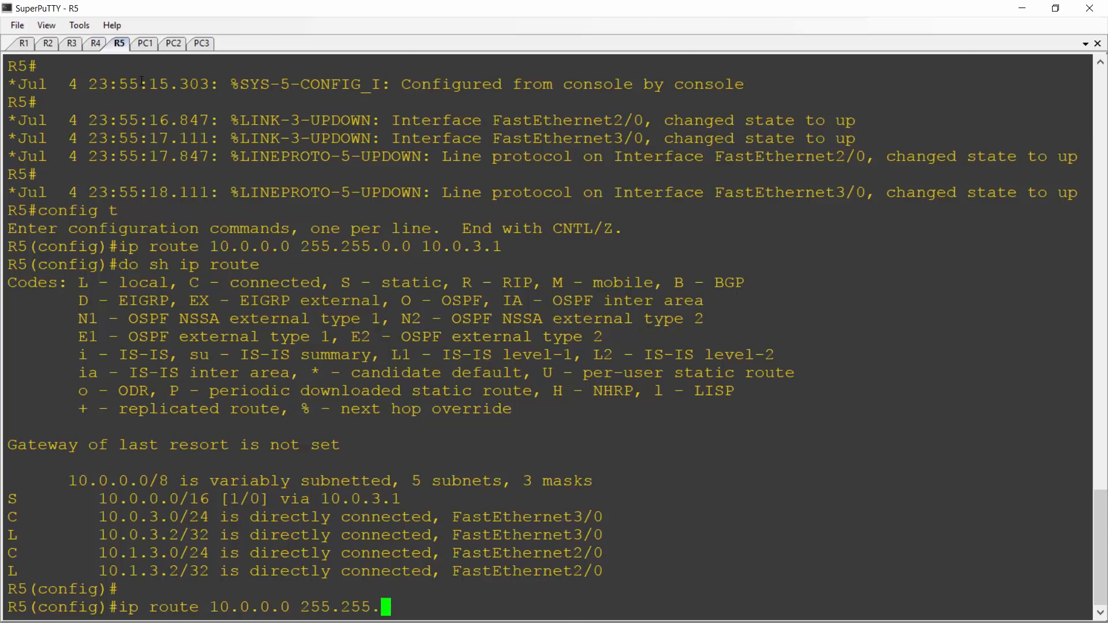
type("0.0")
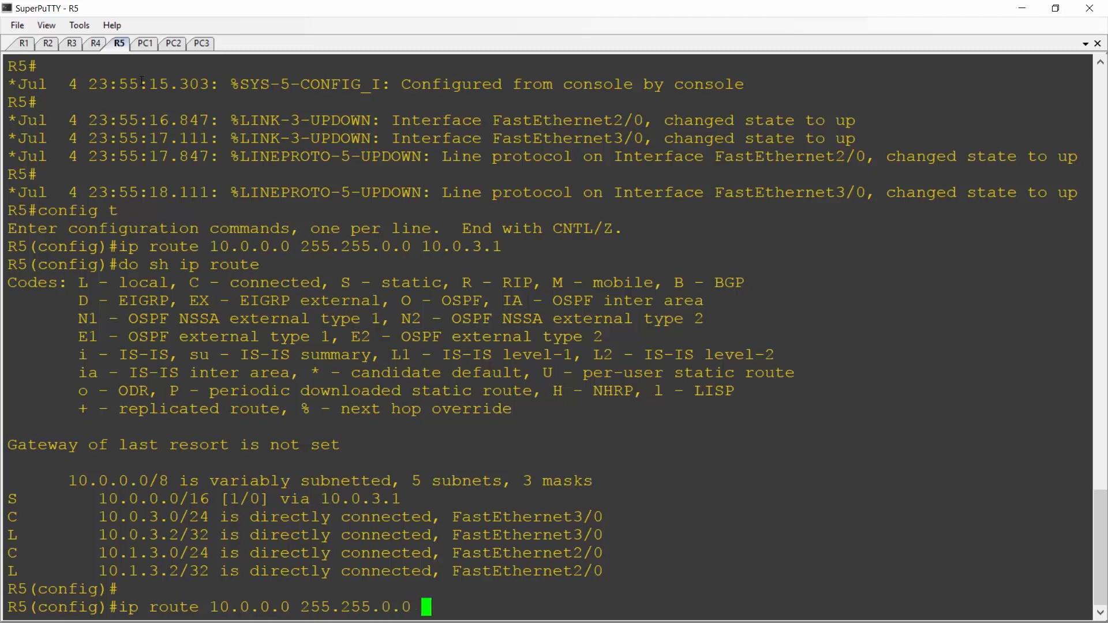
type("10.0.")
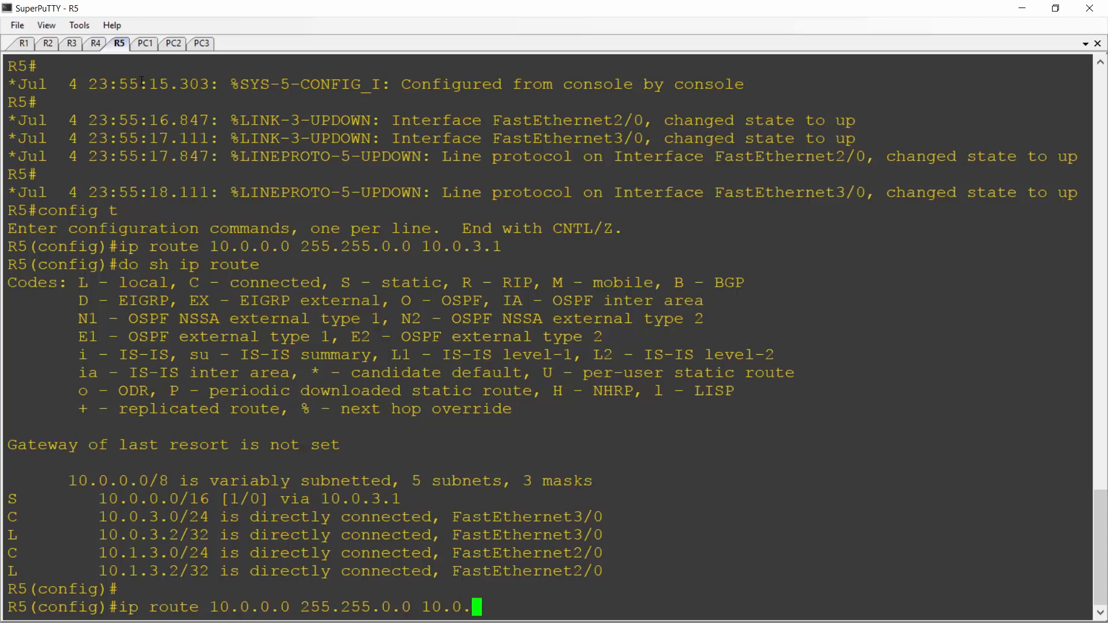
type("3.1")
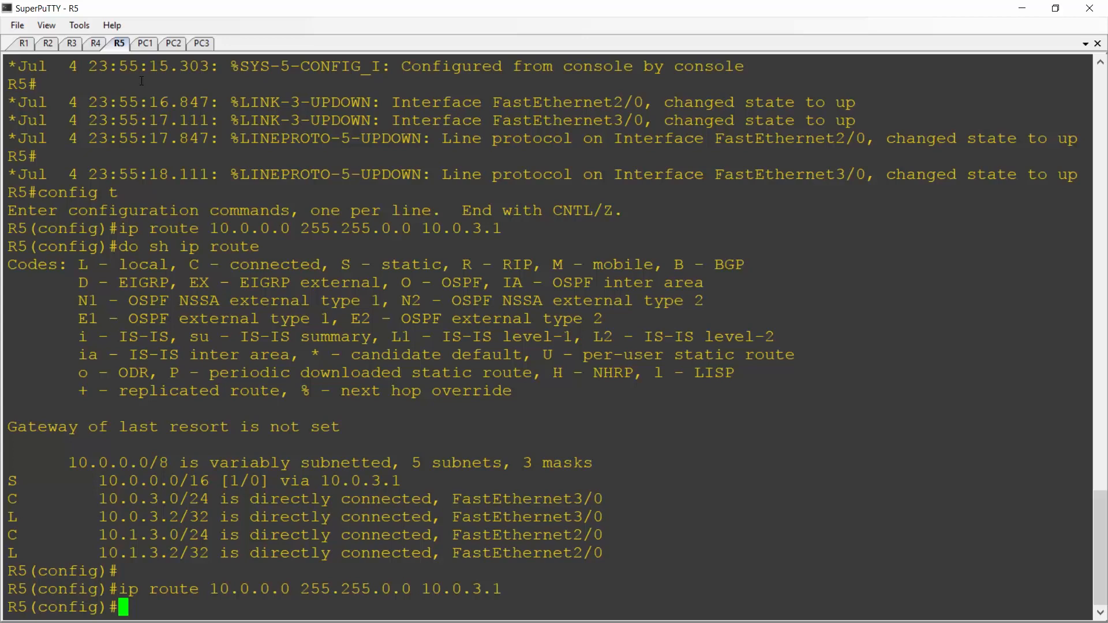
type("exit")
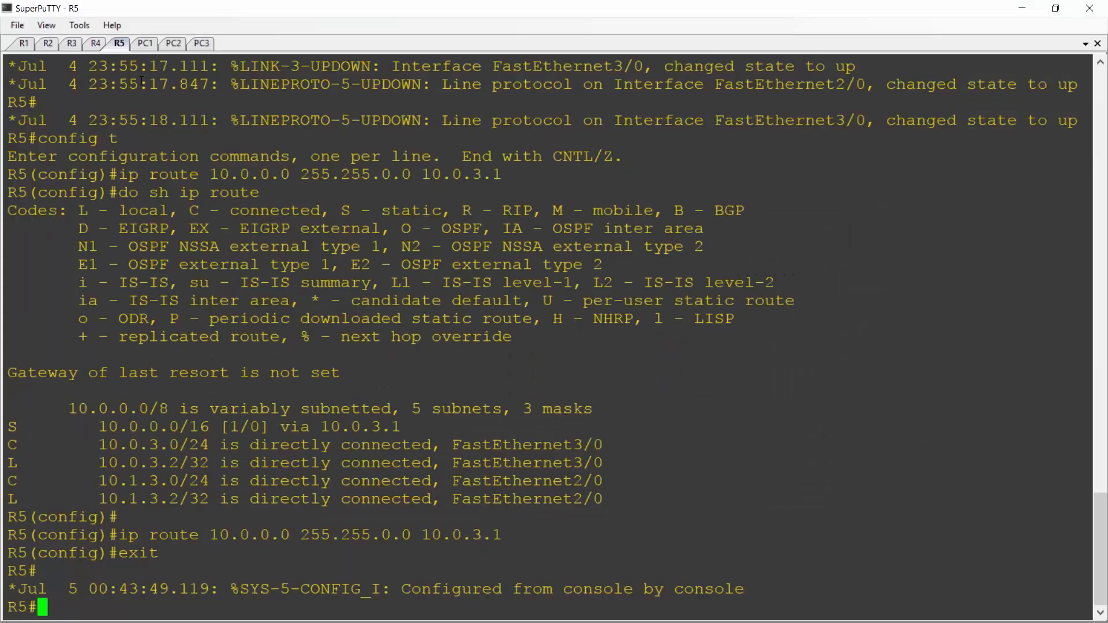
Run an extended ping from R5 to 10.0.1.10 sourced from 10.1.3.2, accepting other defaults.
type("ping")
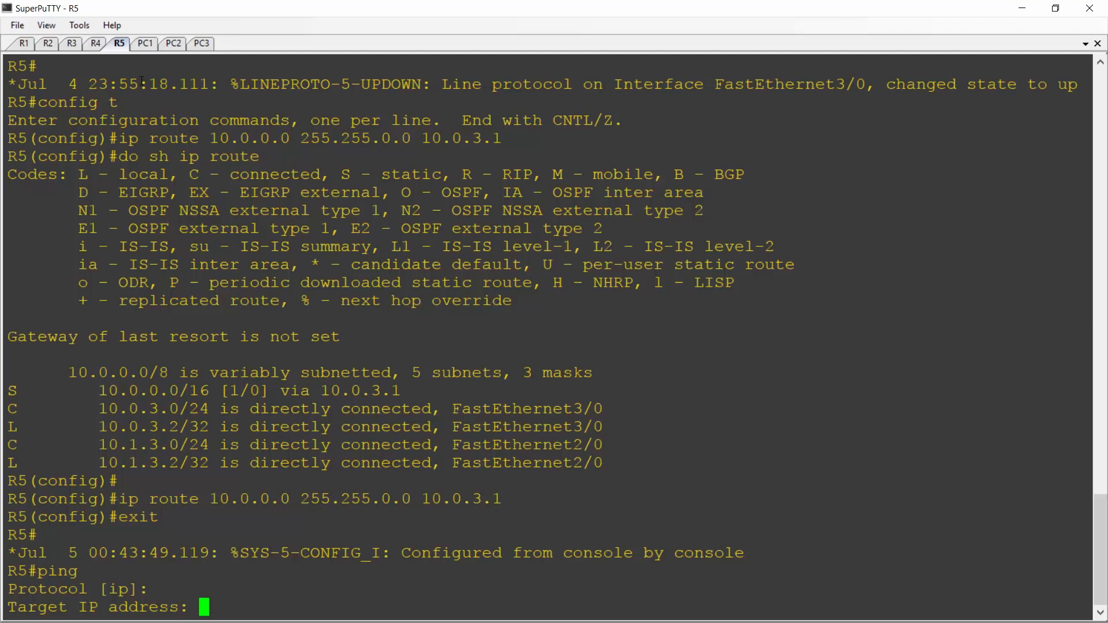
type("10.0.1.10")
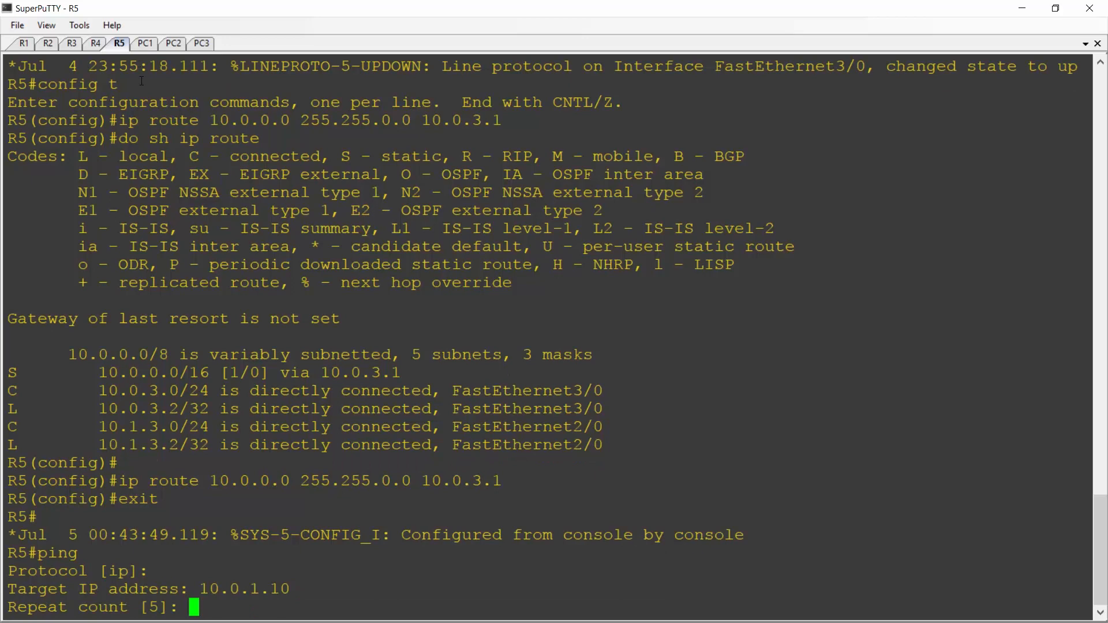
key("enter")
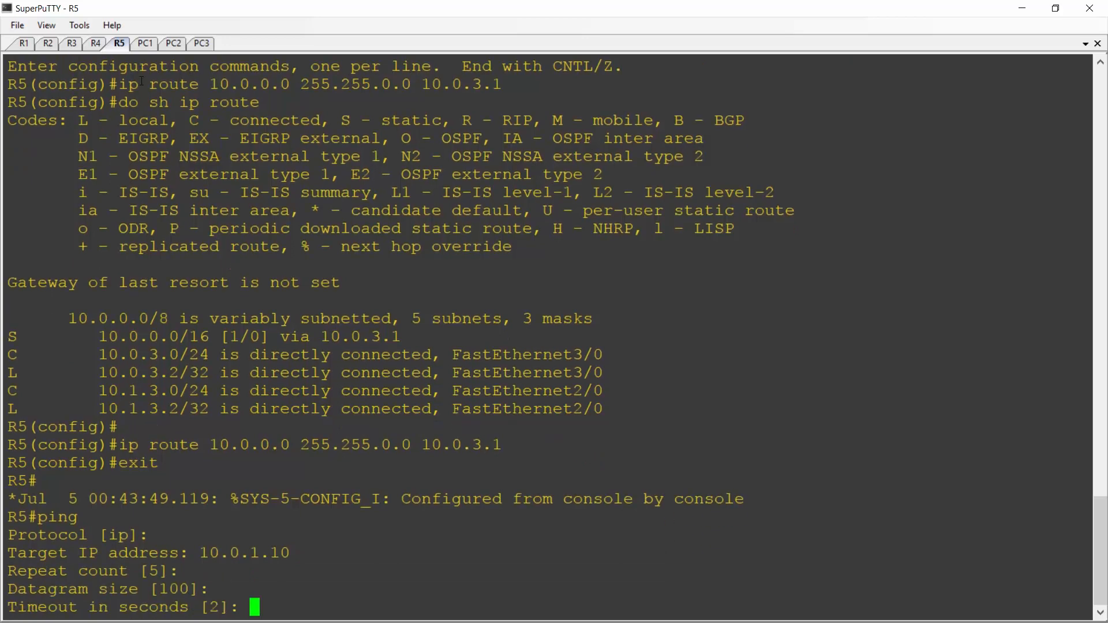
key("enter")
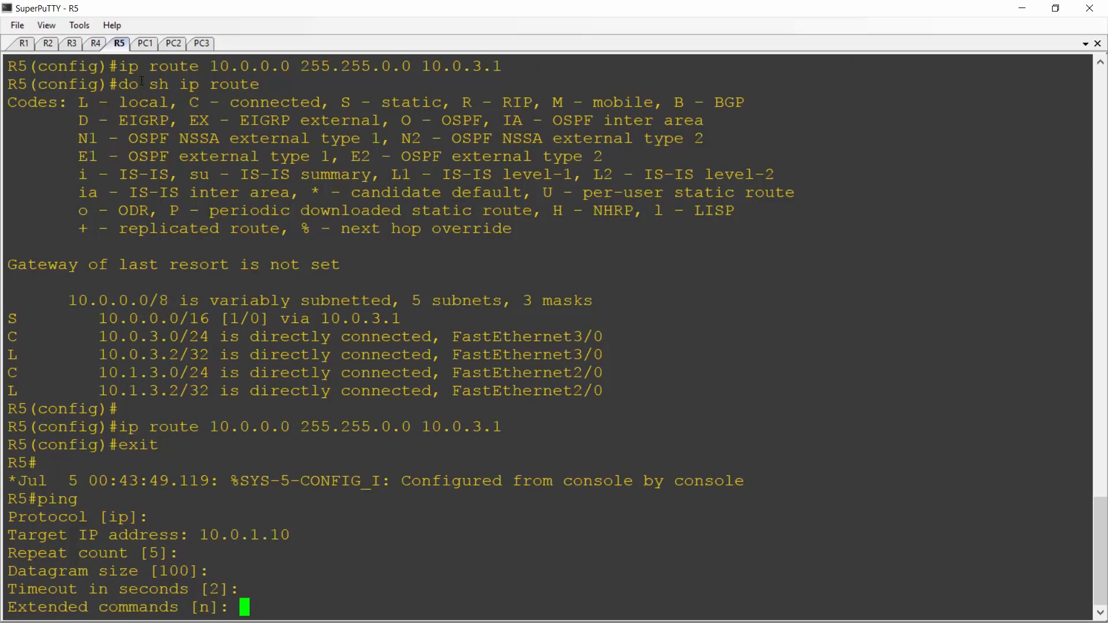
type("y")
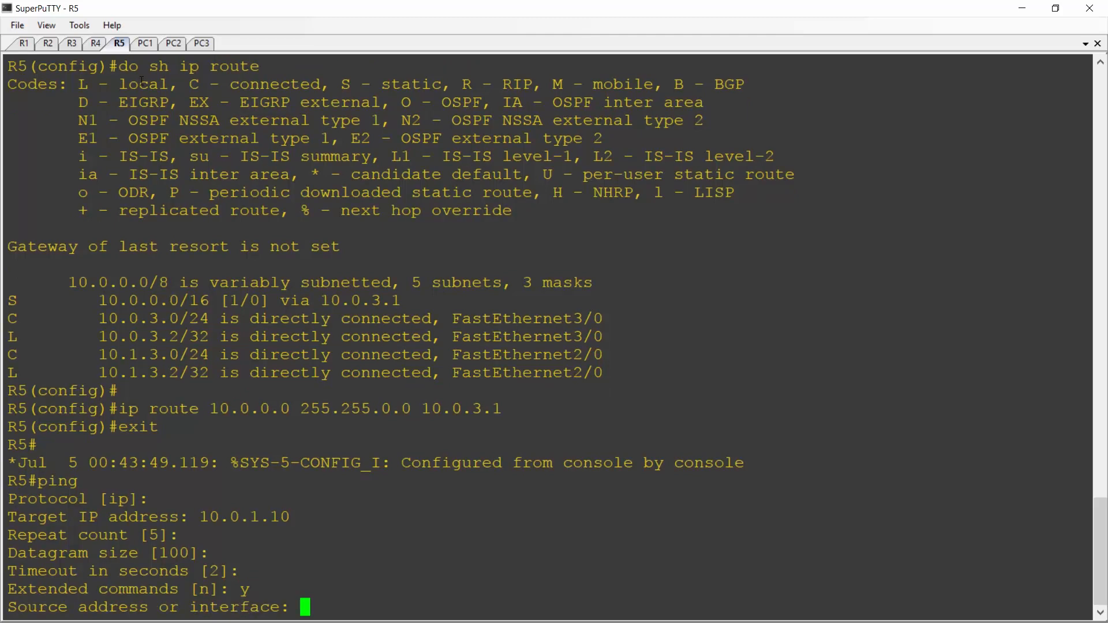
type("10.1.3.2")
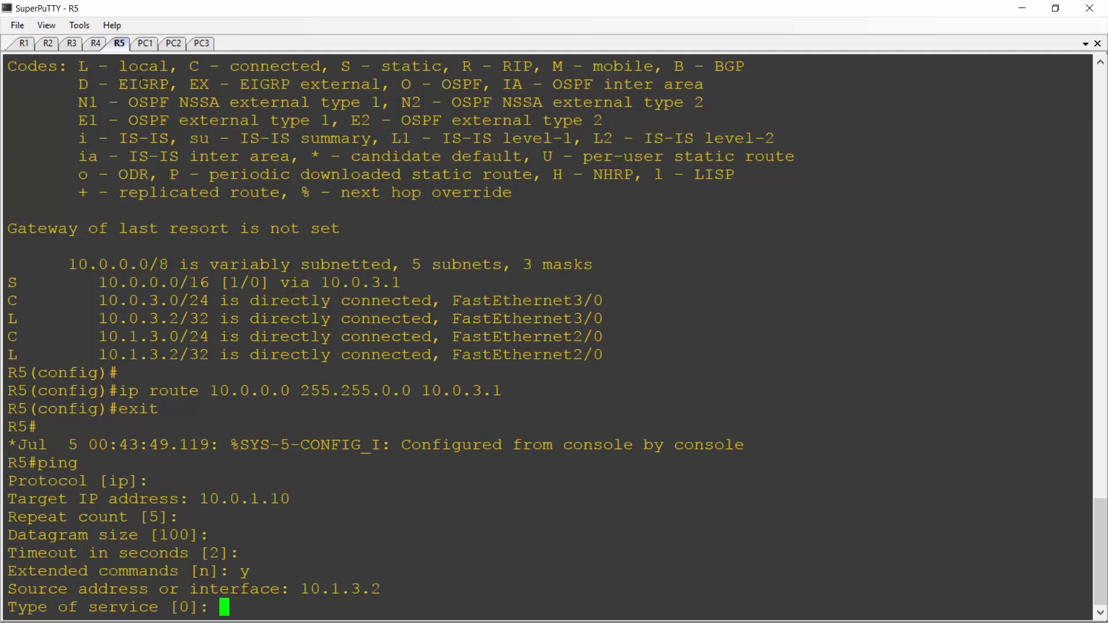
key("enter")
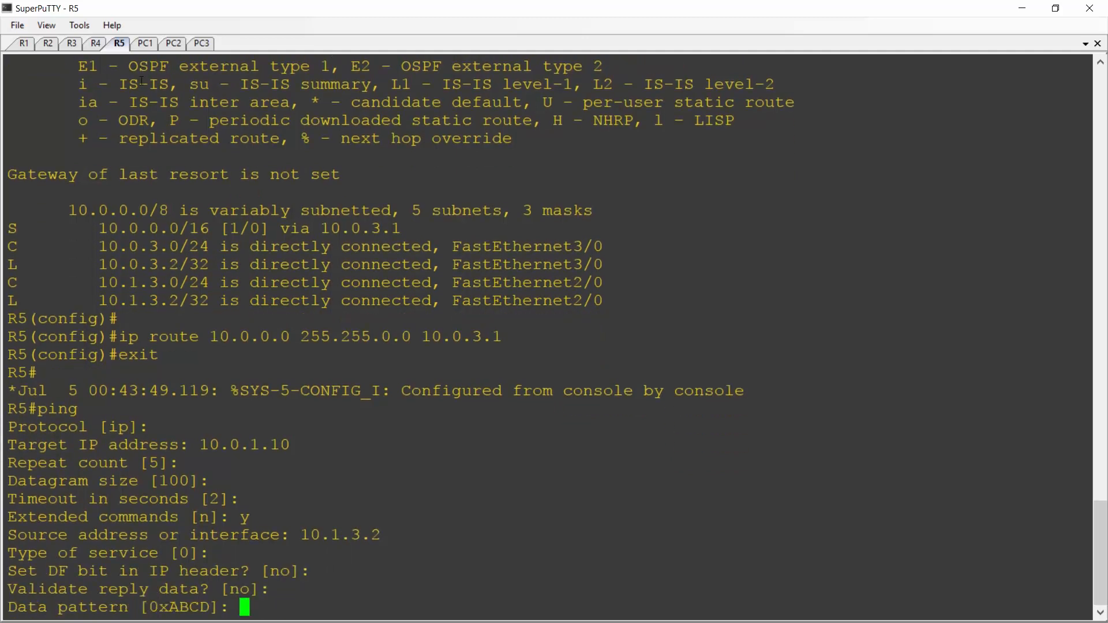
key("enter")
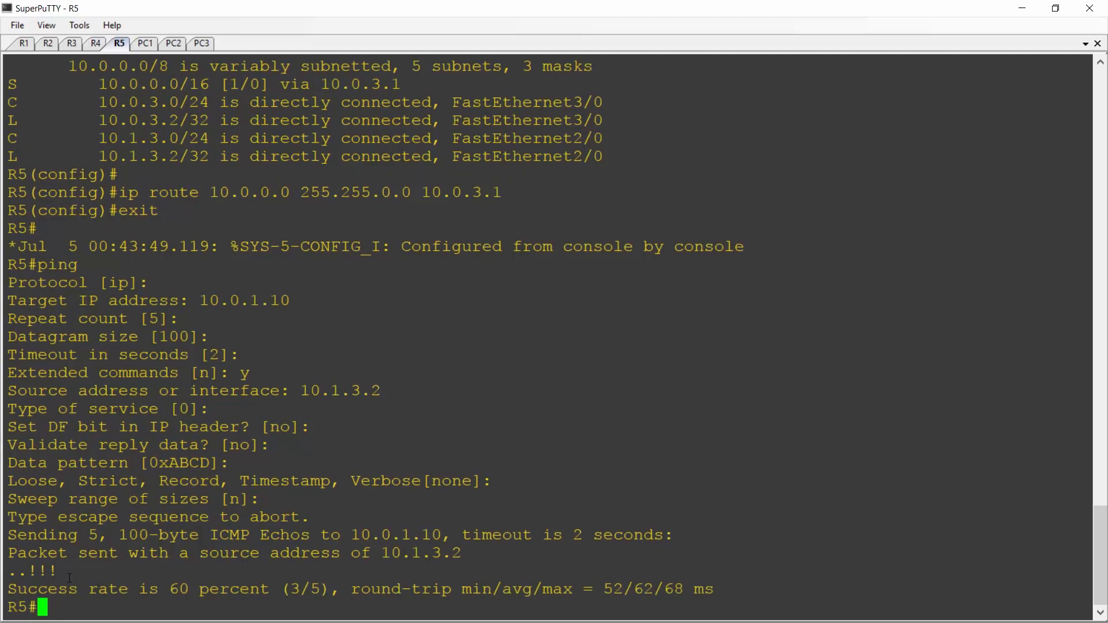
mouse_move(80, 575)
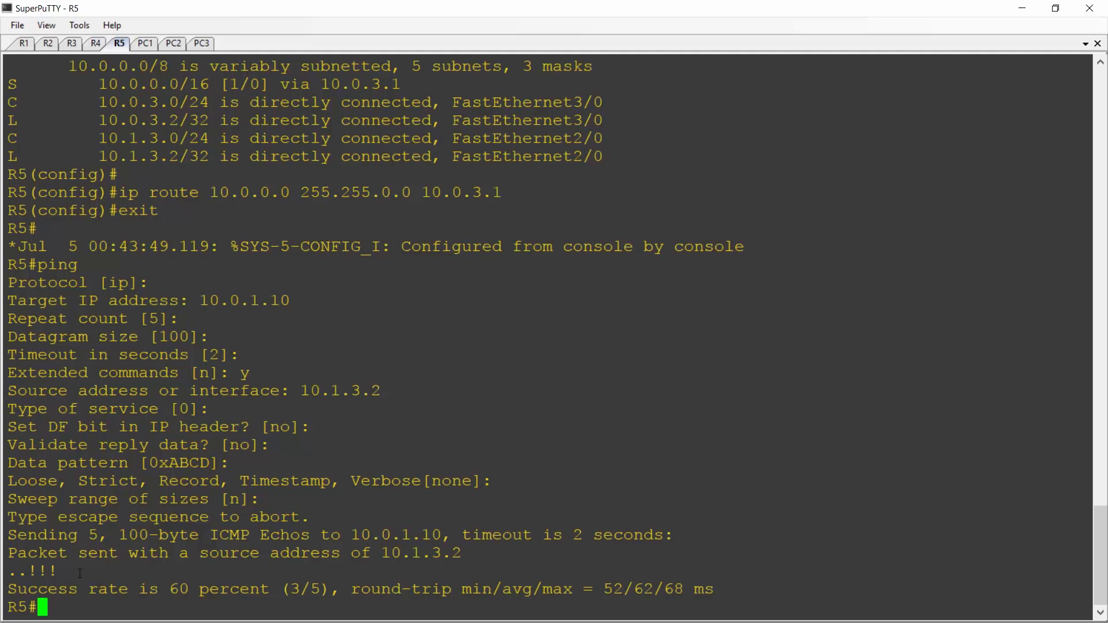
type("tra")
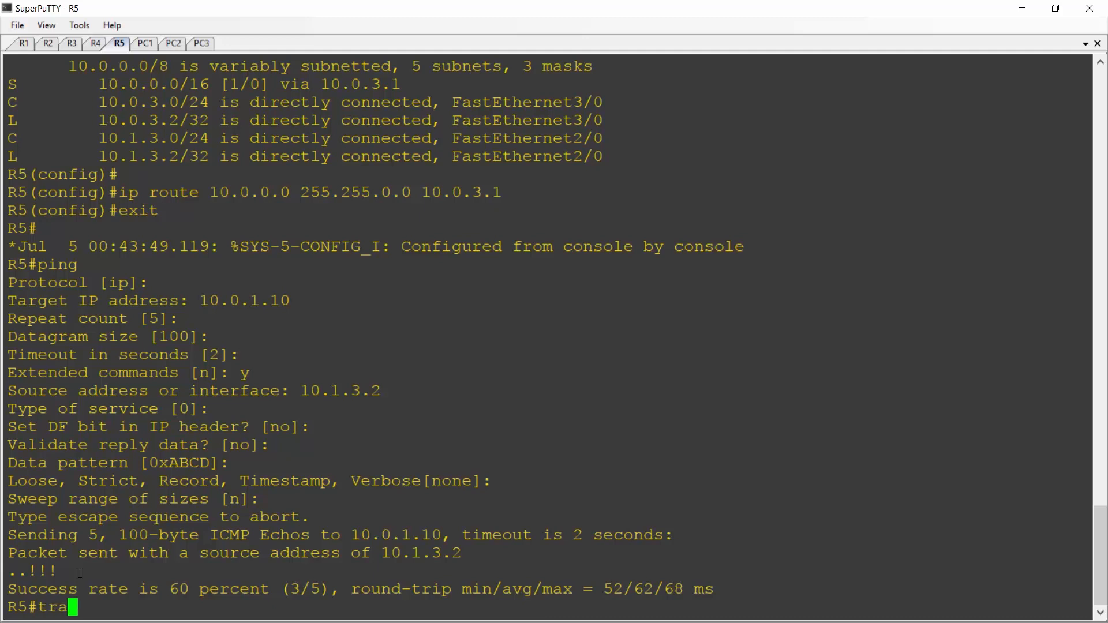
Run an extended traceroute from R5 to 10.0.1.10 with source 10.1.3.2, reaching it via 10.0.3.1.
type("ce")
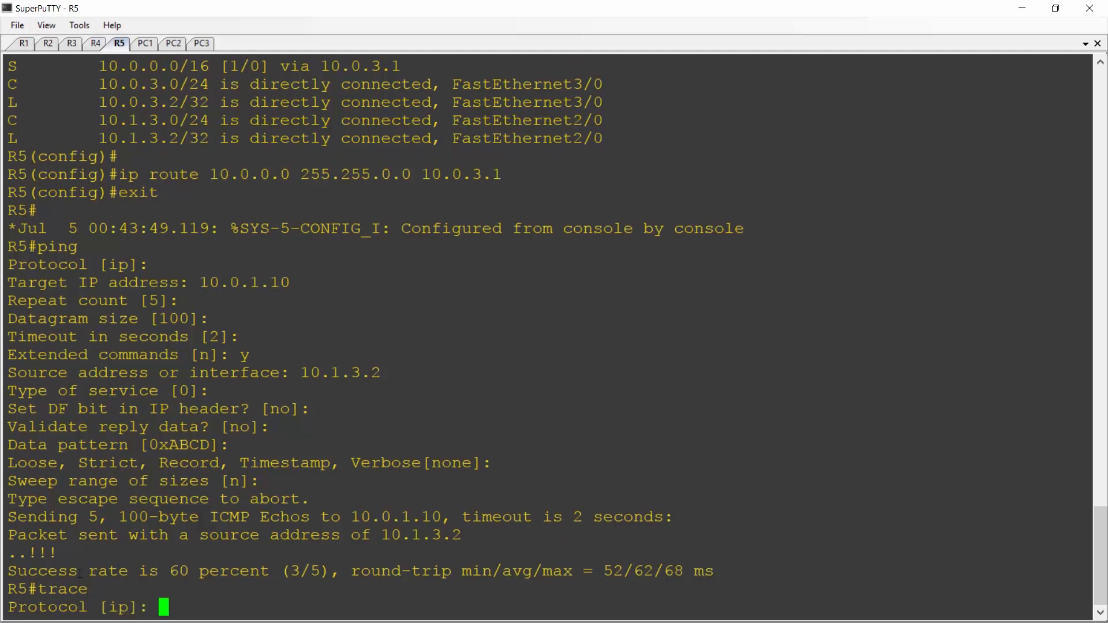
key("enter")
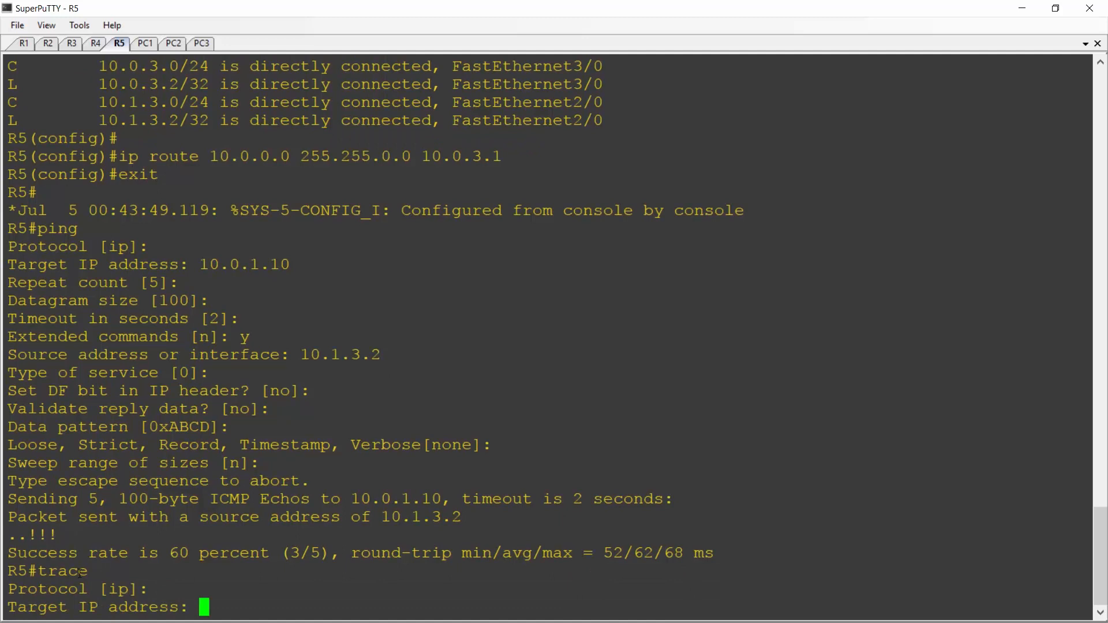
type("10")
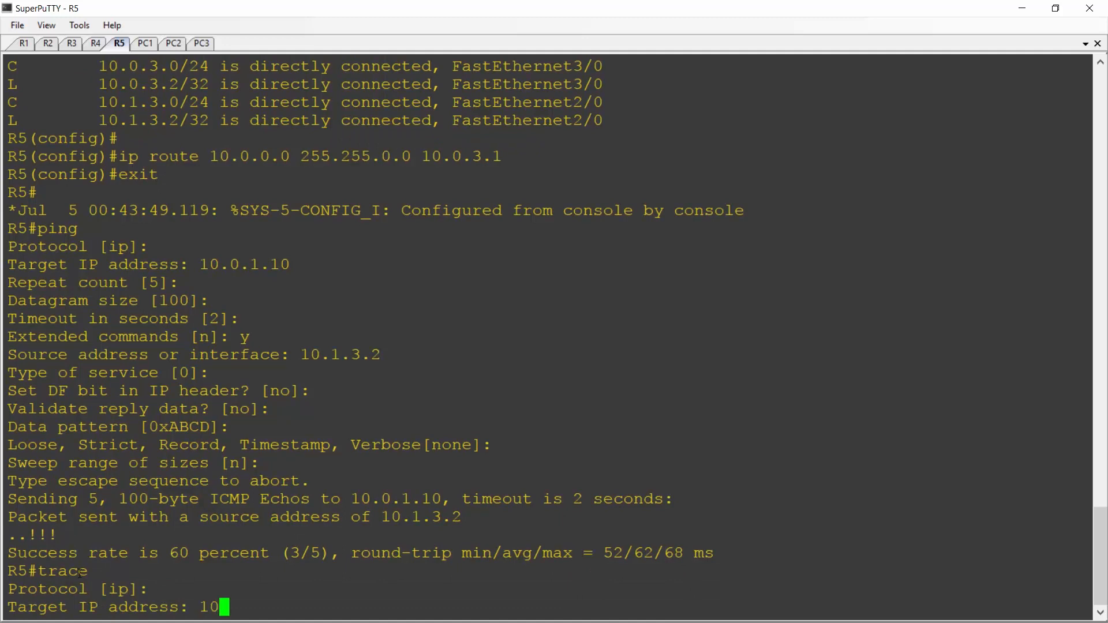
type(".0.1.")
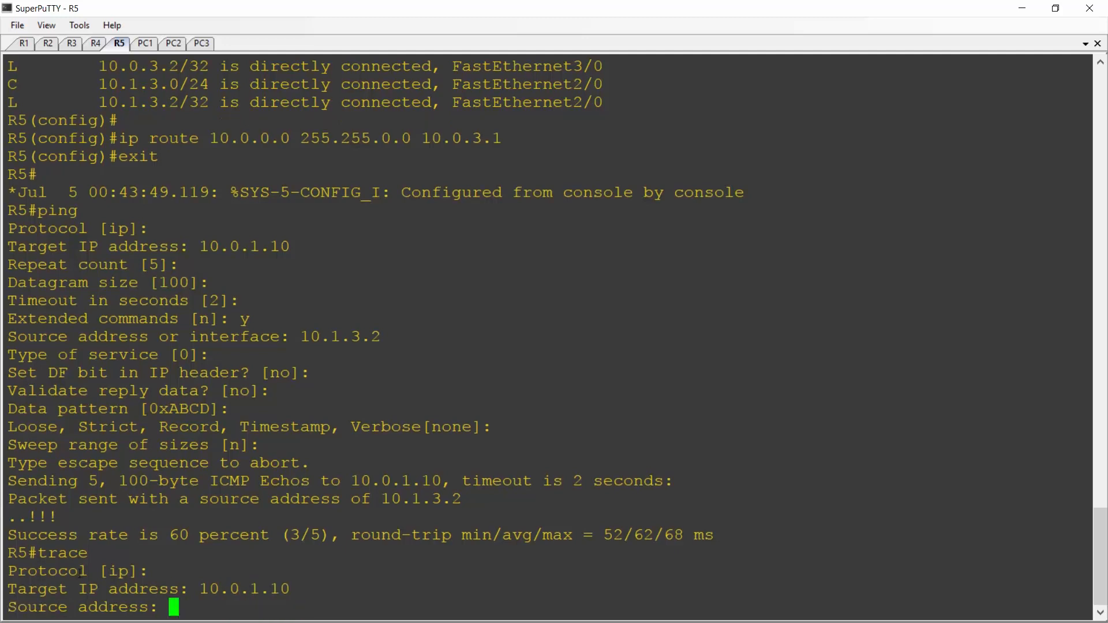
type("10.1.3.2")
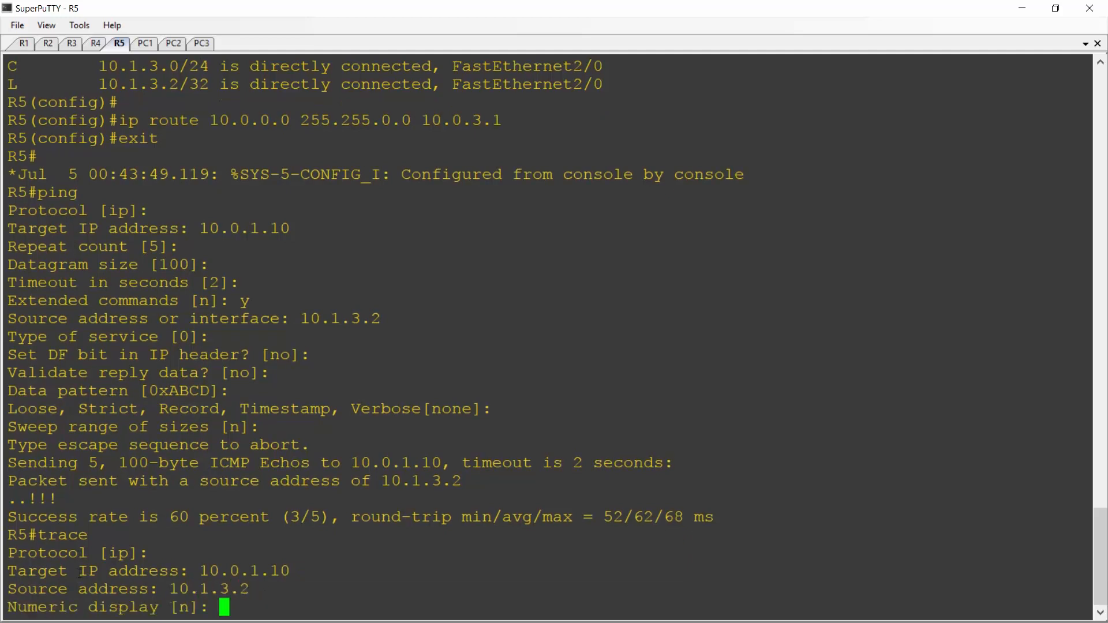
key("enter")
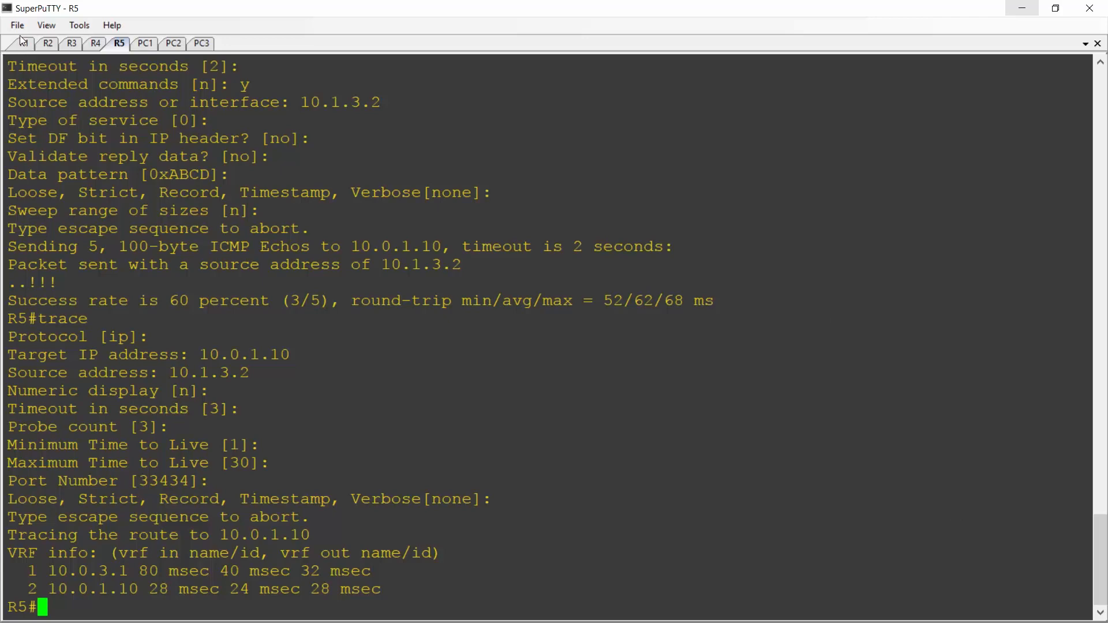
Display R1's routing table with 'do sh ip route', showing the 10.1.0.0/16 route via 10.0.0.2.
left_click(24, 43)
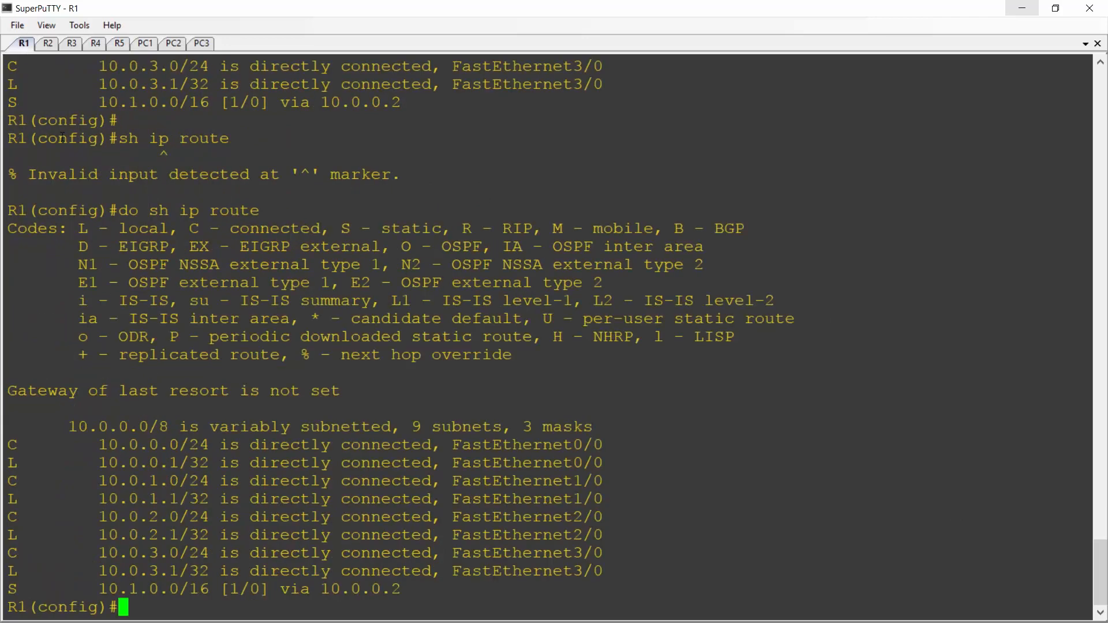
type("do sh ip route")
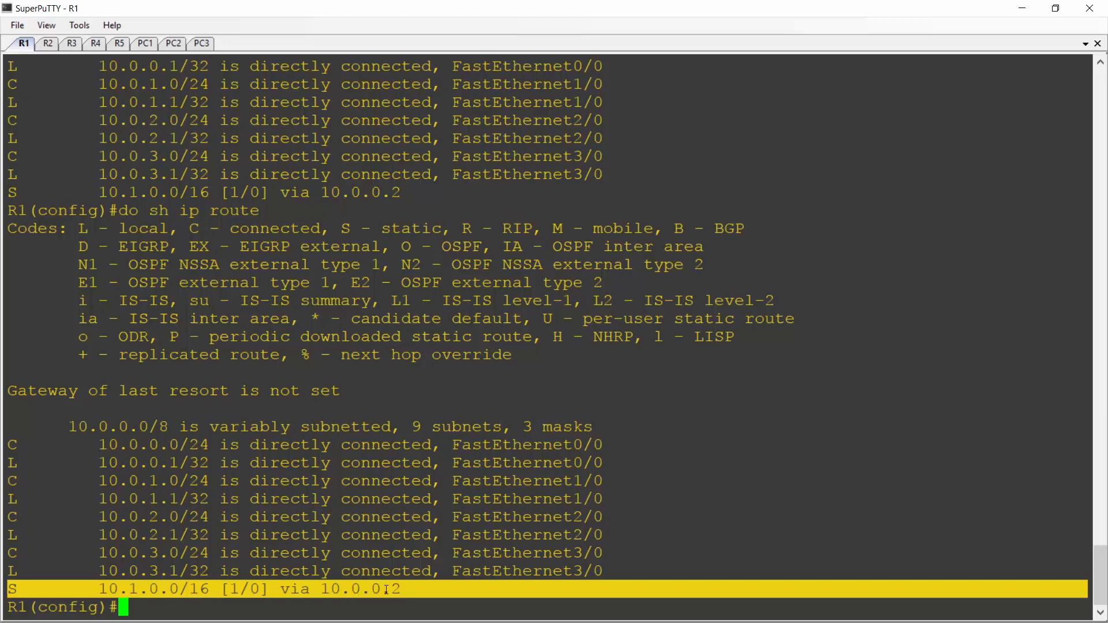
key("alt+tab")
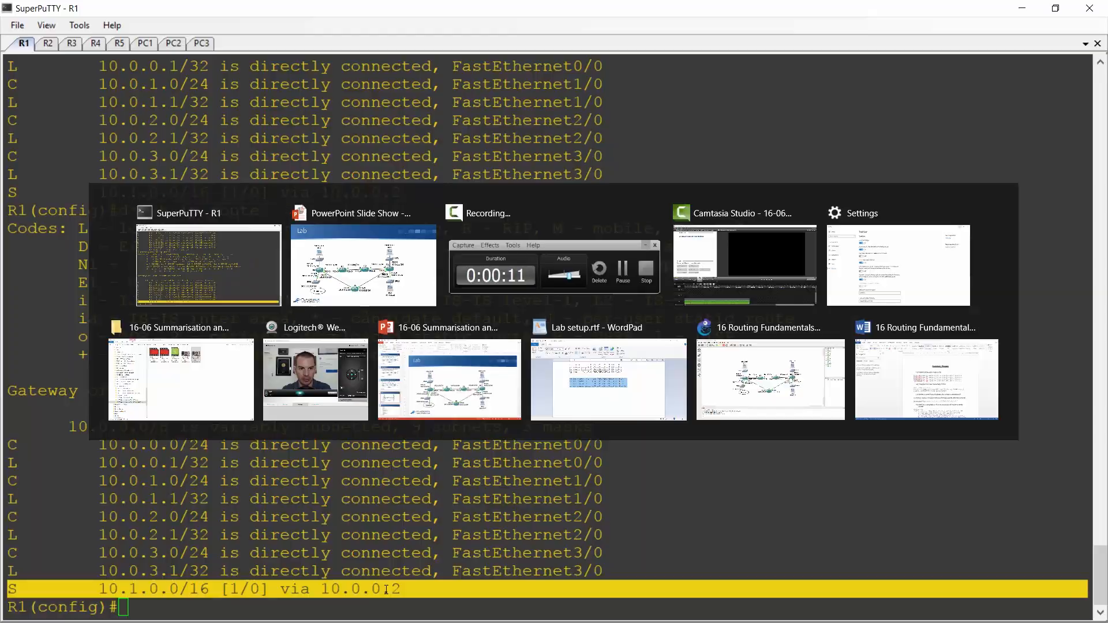
left_click(362, 267)
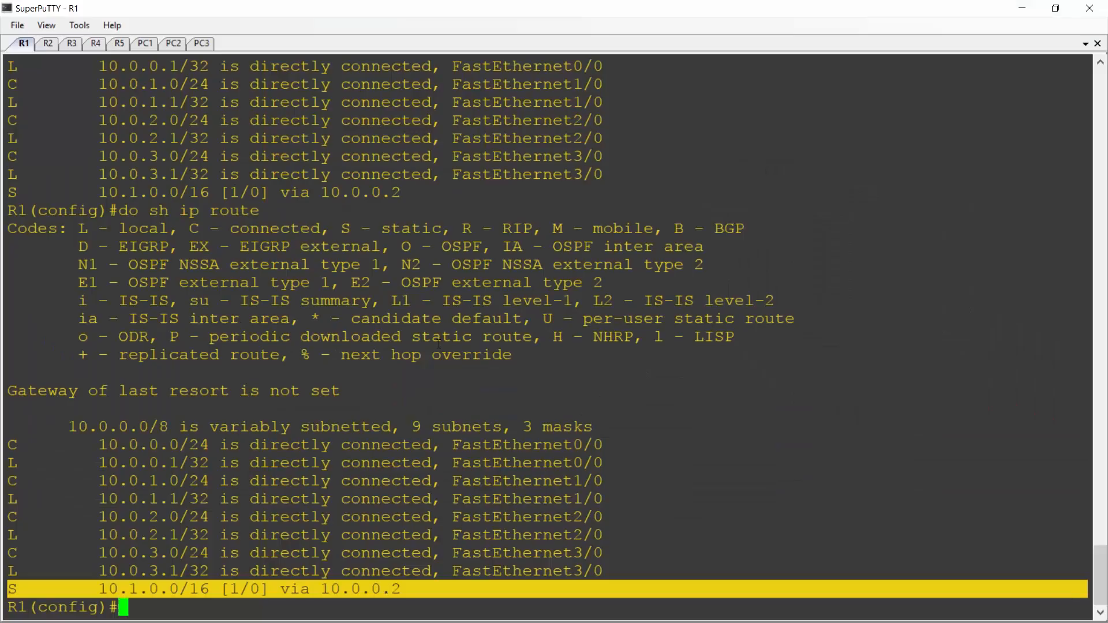
Trace from PC1 to 10.1.3.2, passing through 10.0.0.2 and 10.1.1.1 in five hops.
left_click(145, 43)
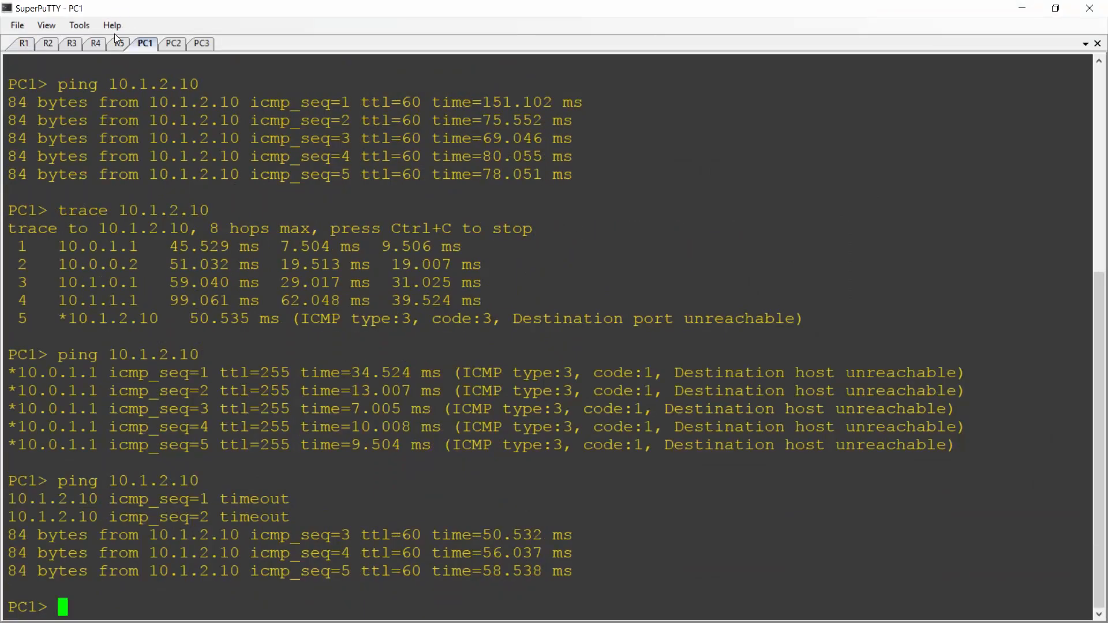
type("trace")
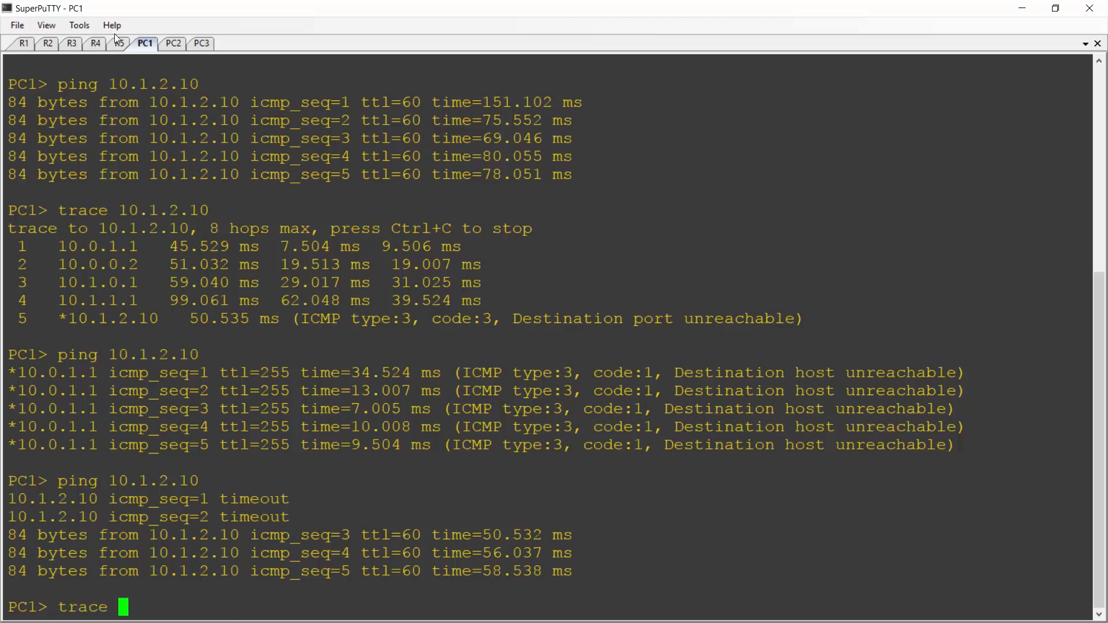
type("10.1.3.2")
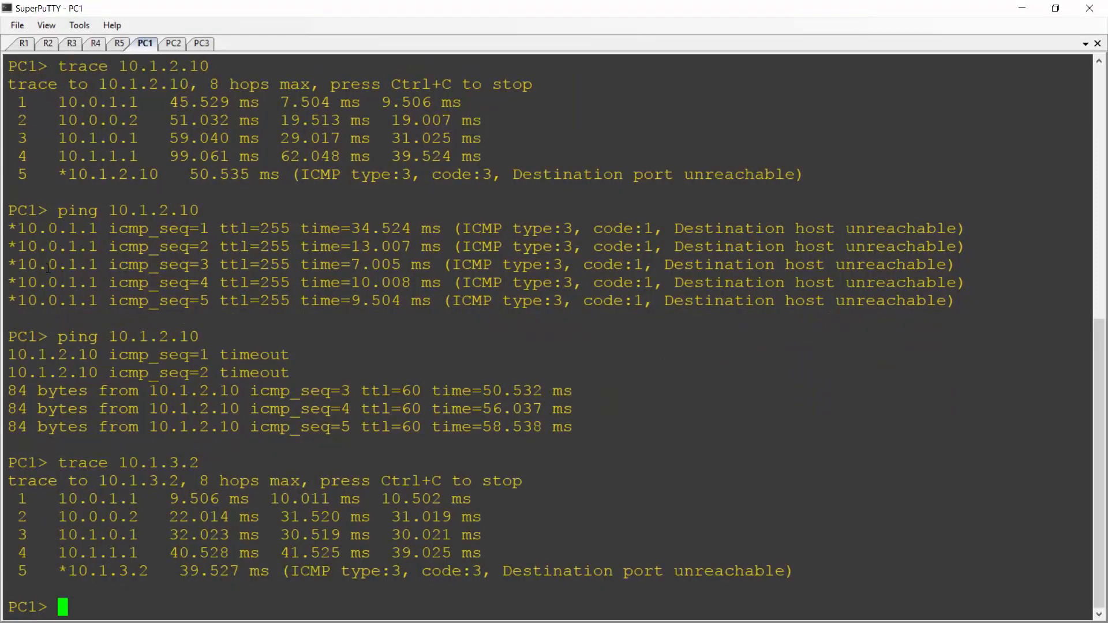
mouse_move(113, 544)
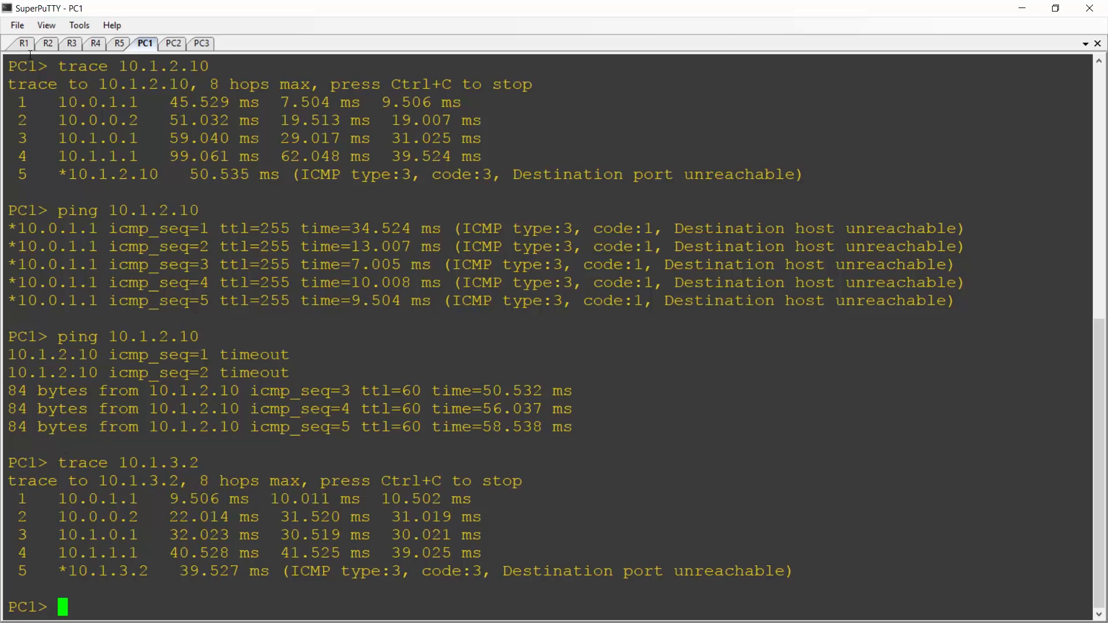
On R1, add 'ip route 10.1.3.0 255.255.255.0 10.0.3.2' and exit.
left_click(23, 43)
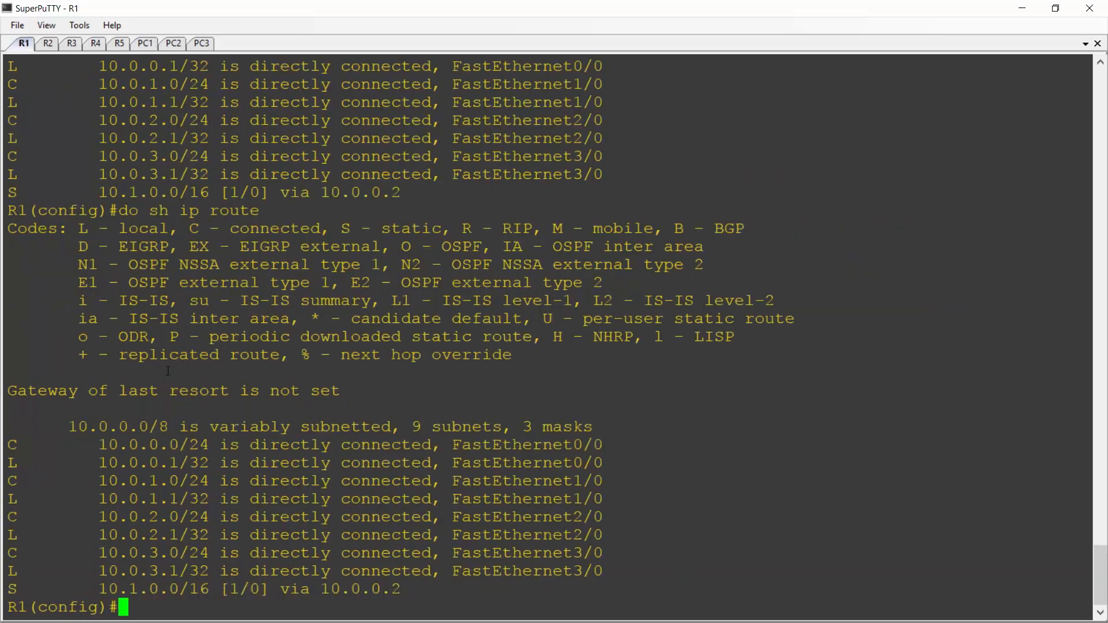
type("ip")
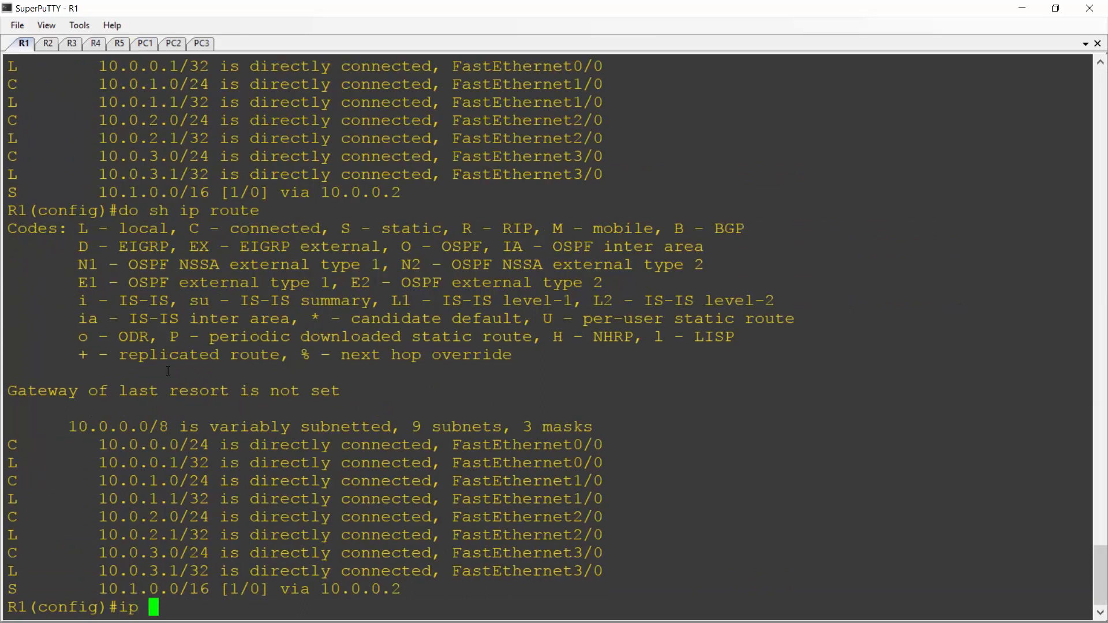
type("route 10.1")
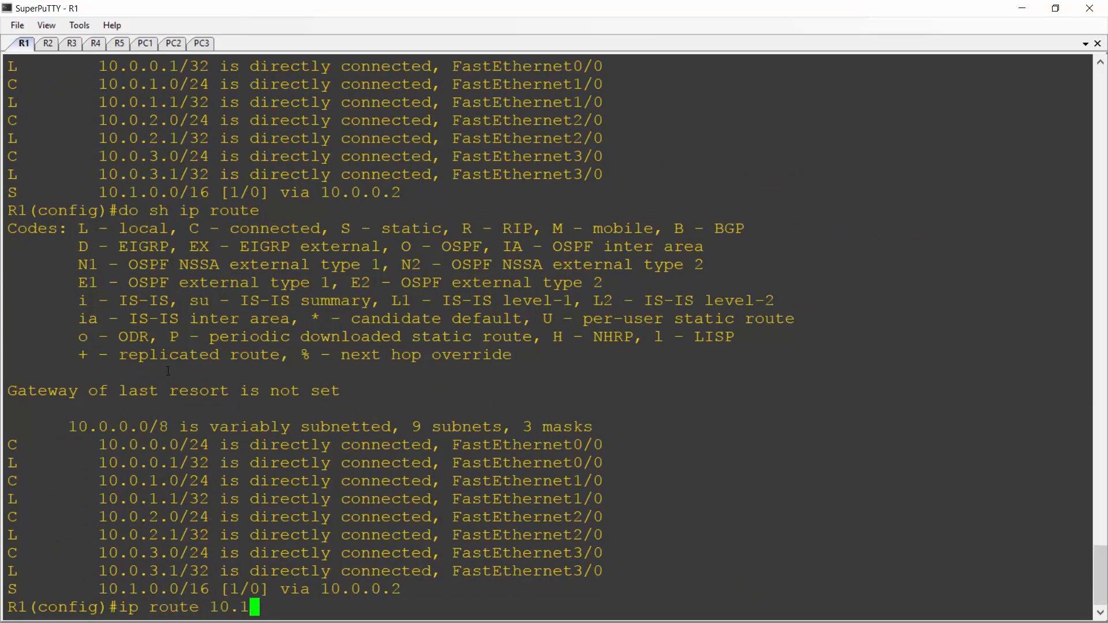
type(".3.0")
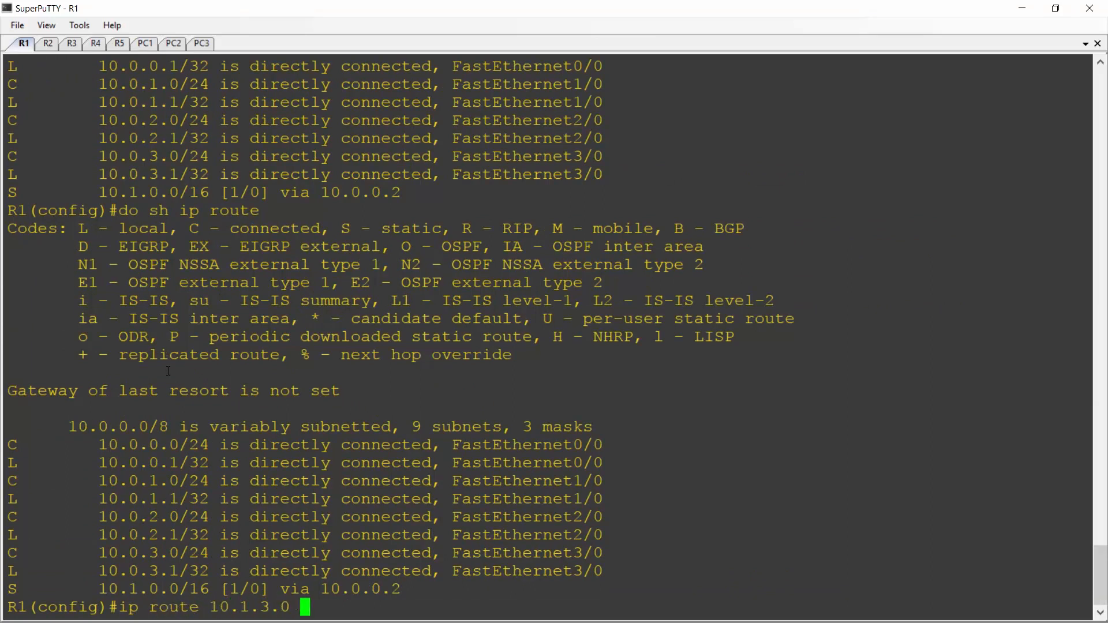
type("255.255.25")
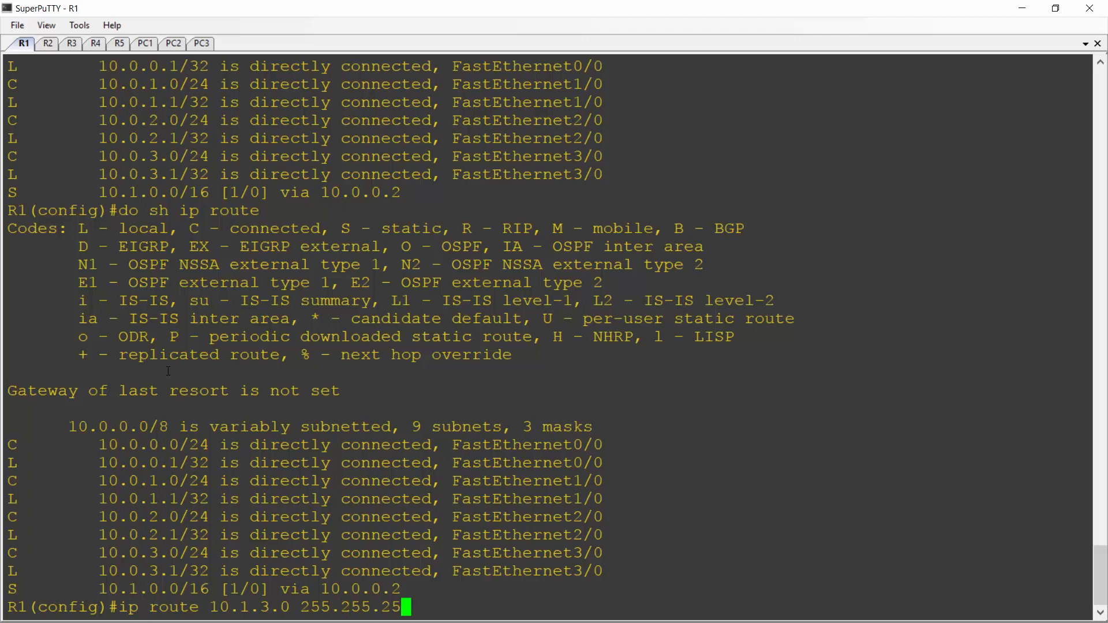
type("5.0")
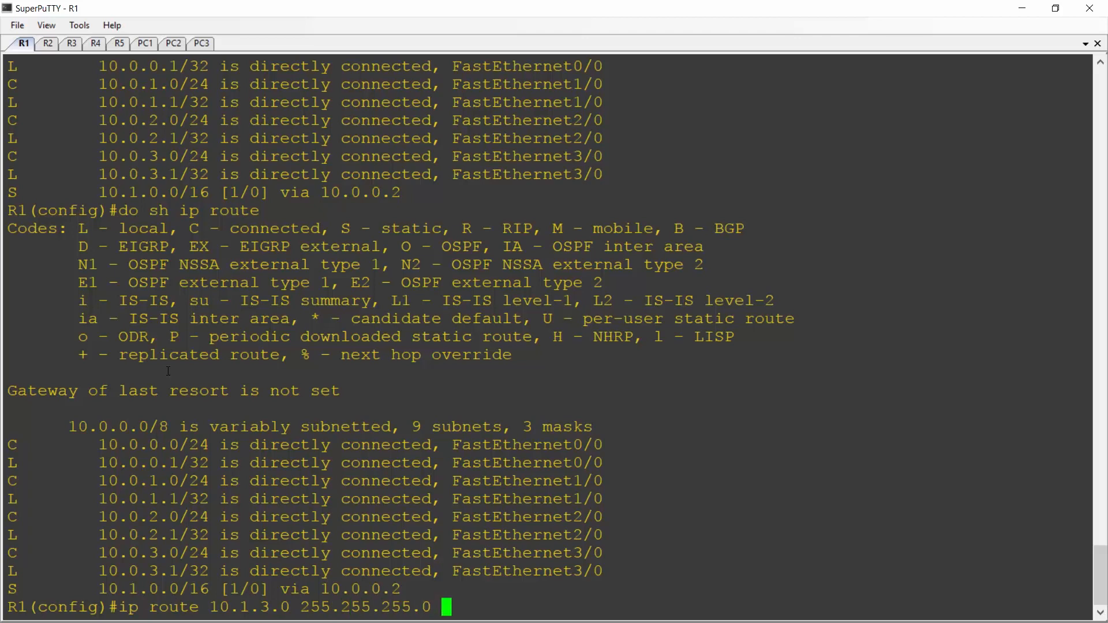
type("10.")
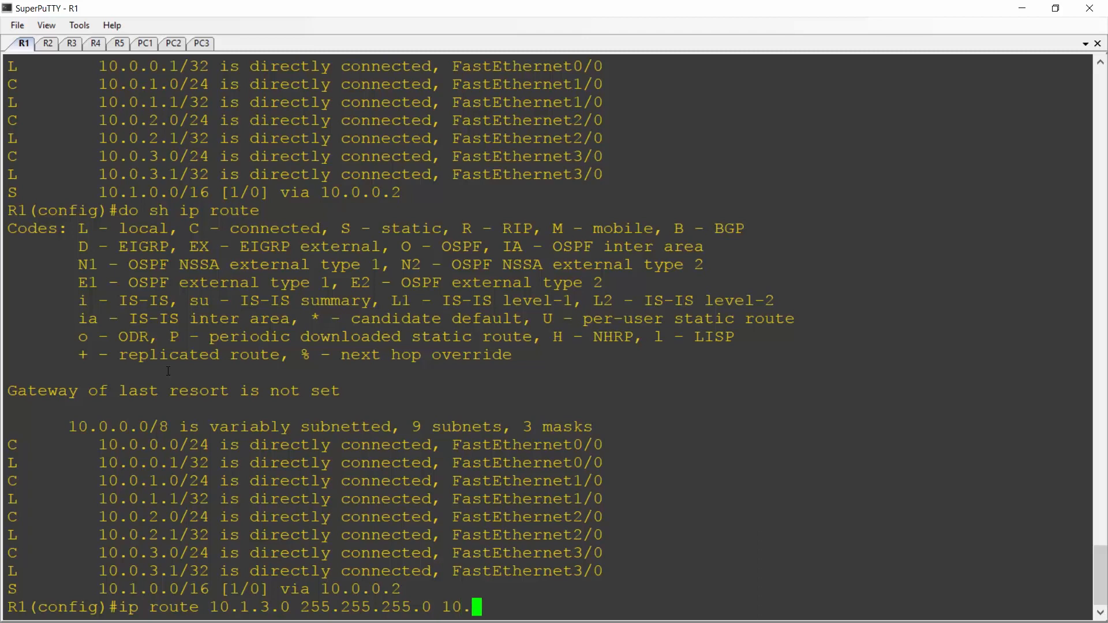
type("0.3.2")
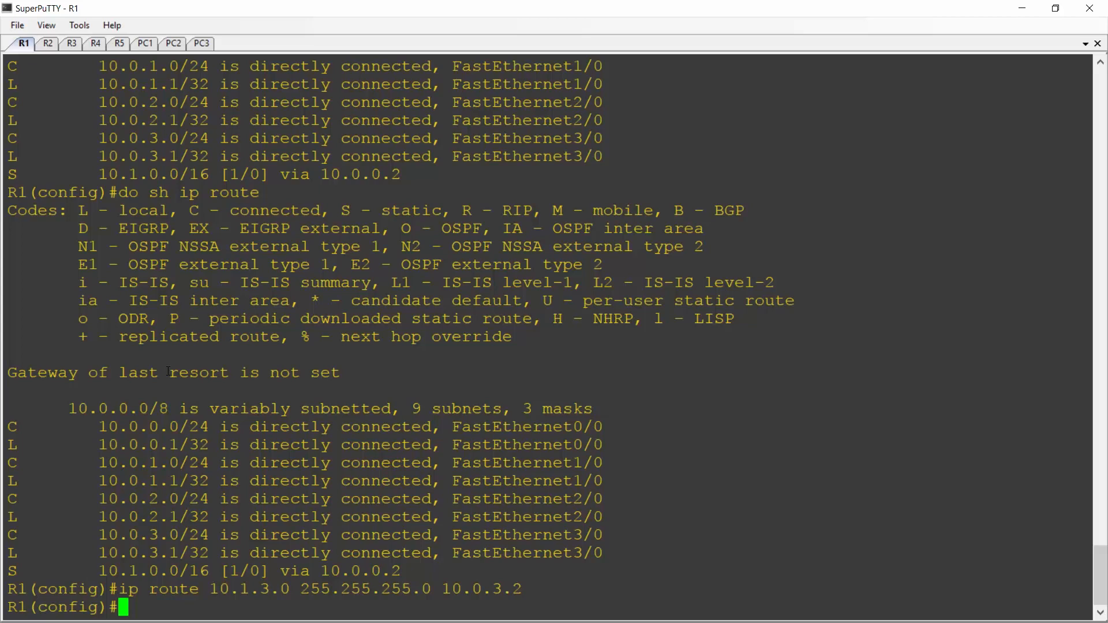
type("exit")
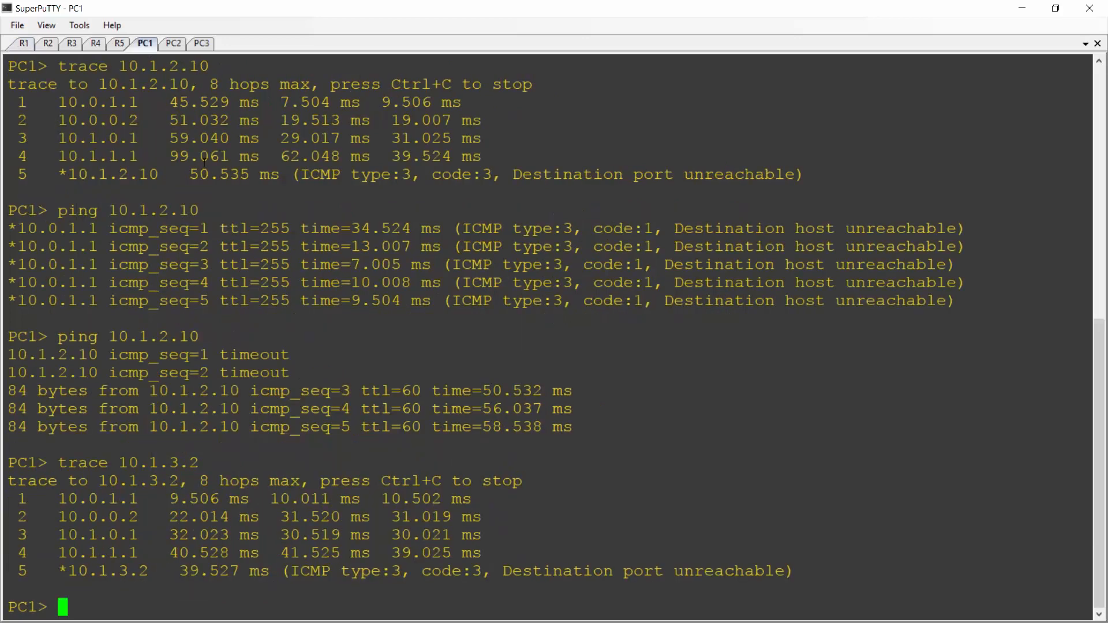
Rerun 'trace 10.1.3.2' on PC1, now reaching it in two hops.
type("trace 10.1.3.2")
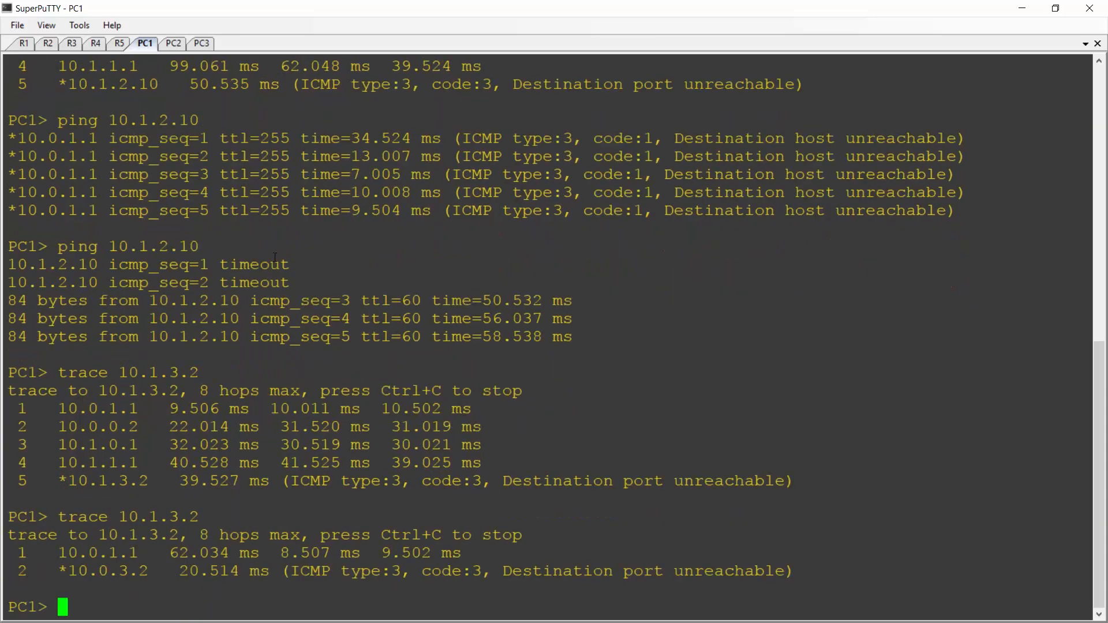
mouse_move(819, 589)
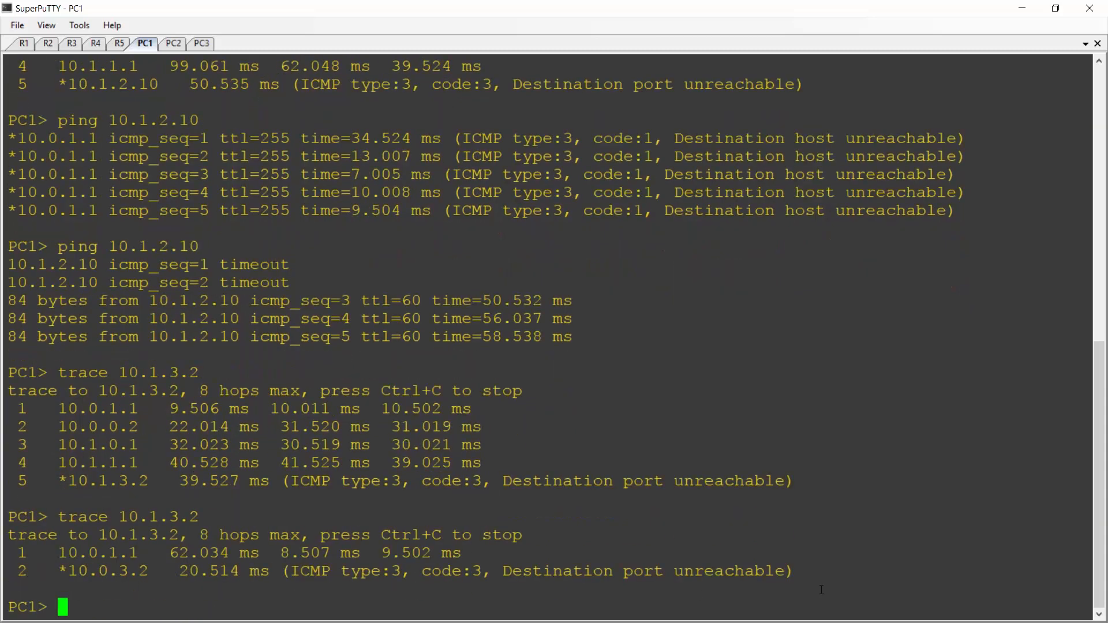